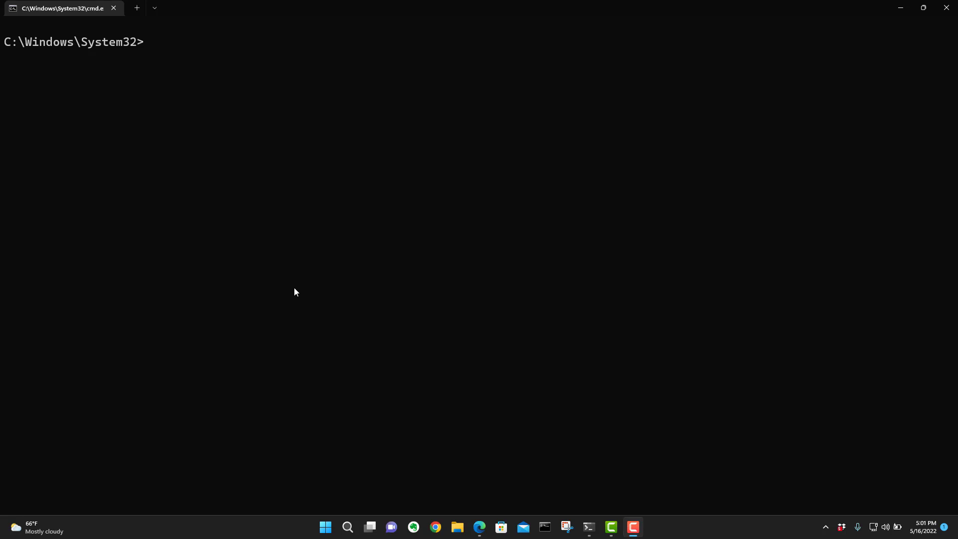
pyautogui.moveTo(155, 53)
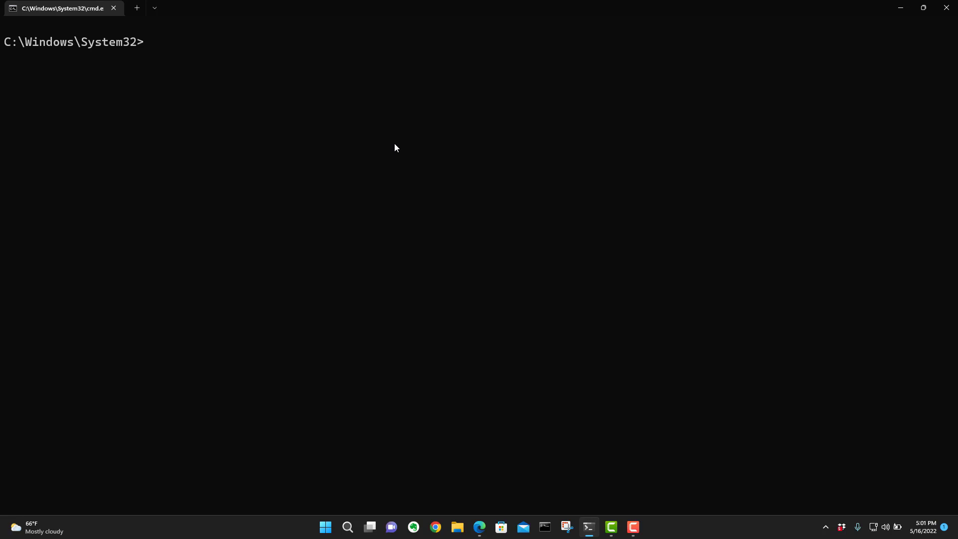
# Step: Move up to C:\, list its contents, and make a new code folder there
pyautogui.write('cd ..')
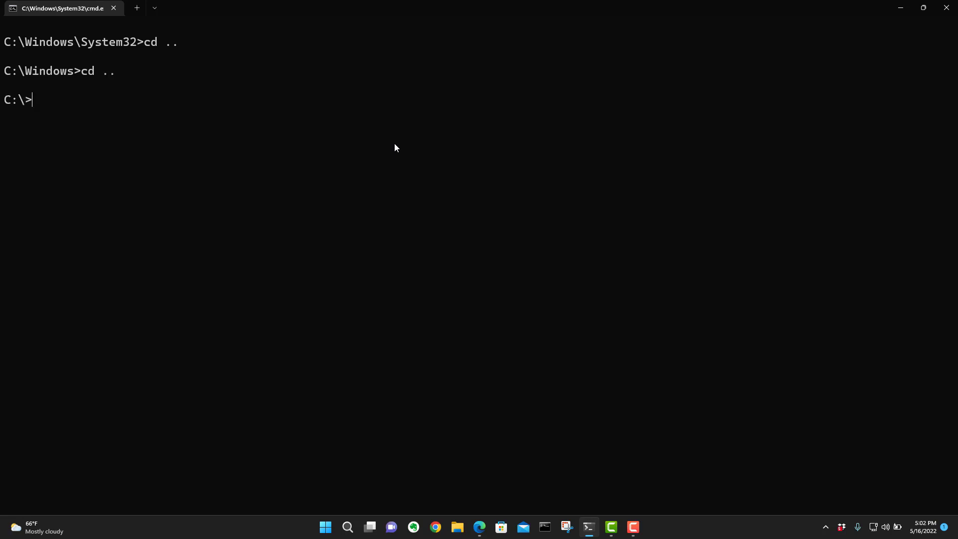
pyautogui.write('dir')
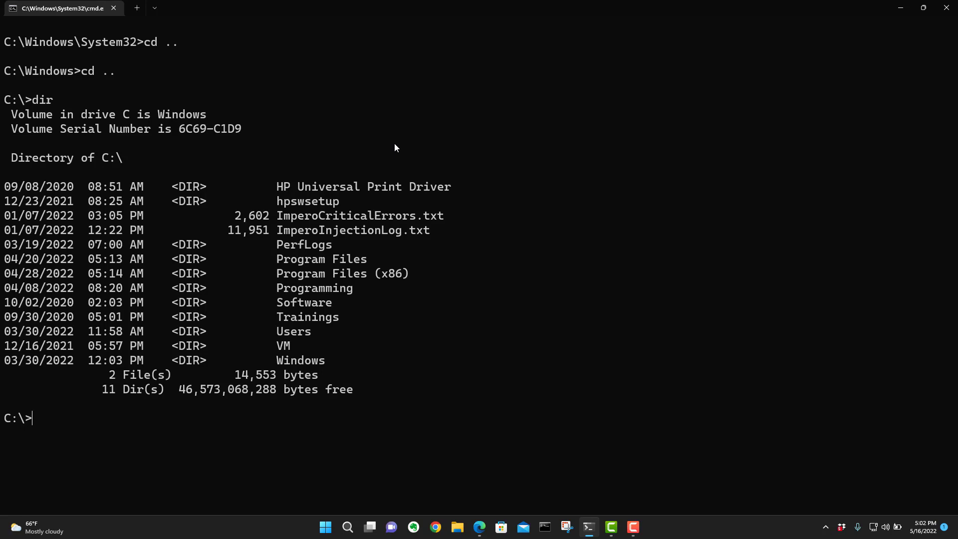
pyautogui.write('mk')
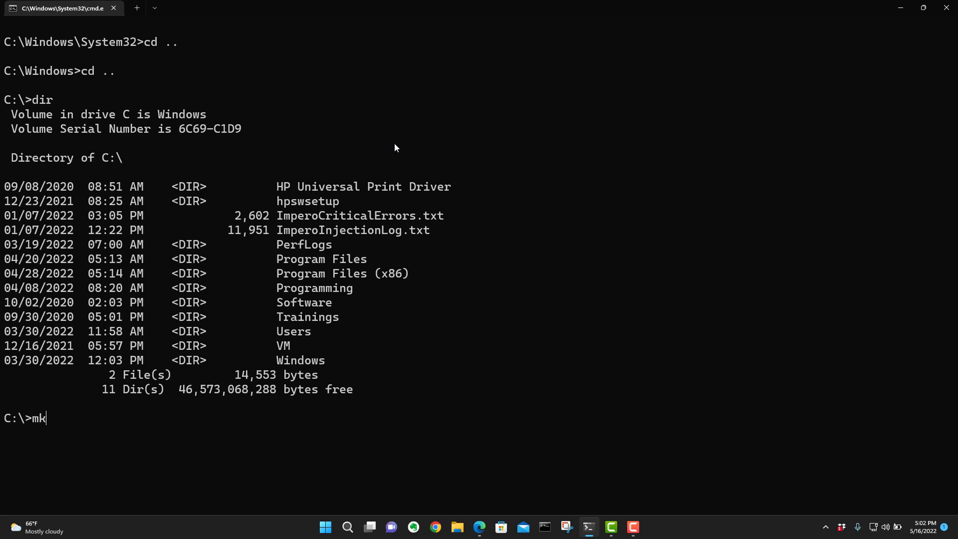
pyautogui.write('dir')
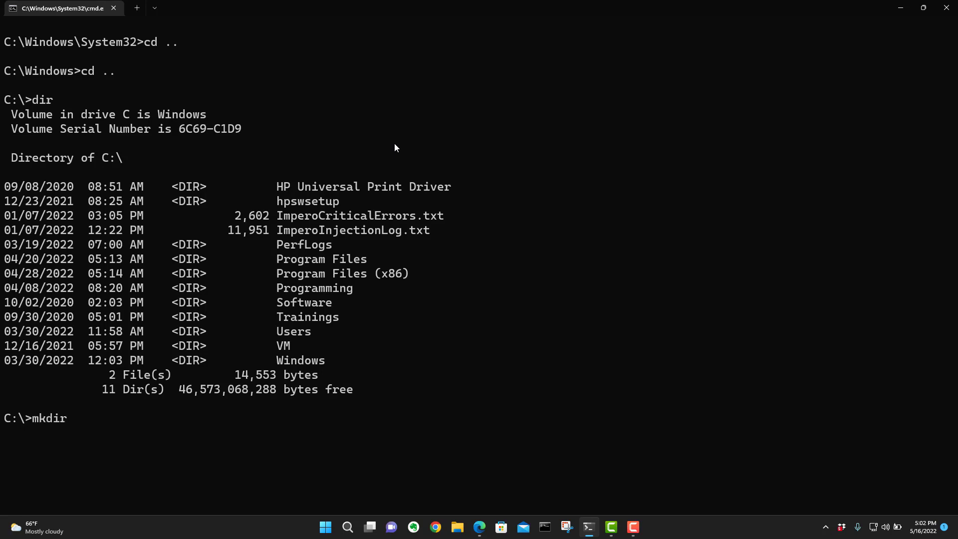
pyautogui.write('code')
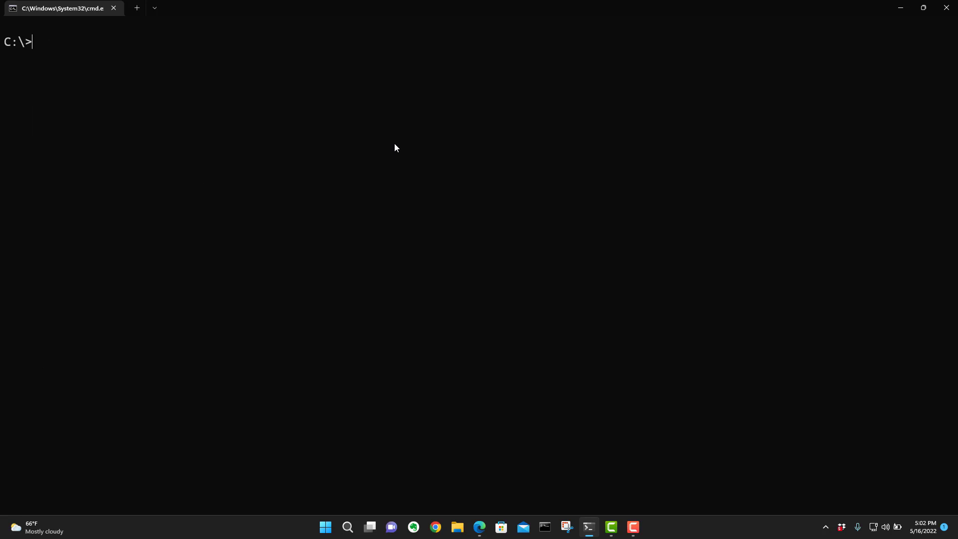
# Step: Change into C:\code, list its contents, and clear the screen
pyautogui.write('dir')
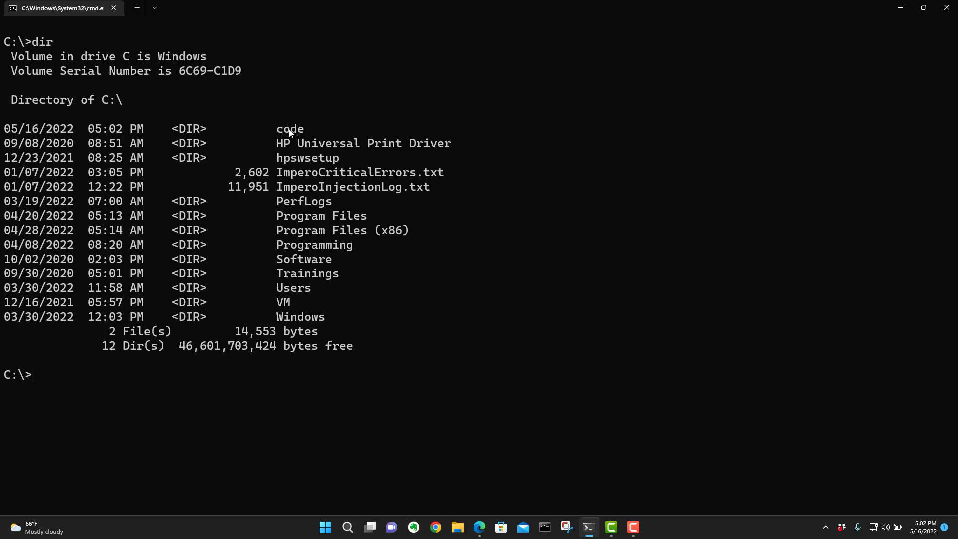
pyautogui.moveTo(343, 102)
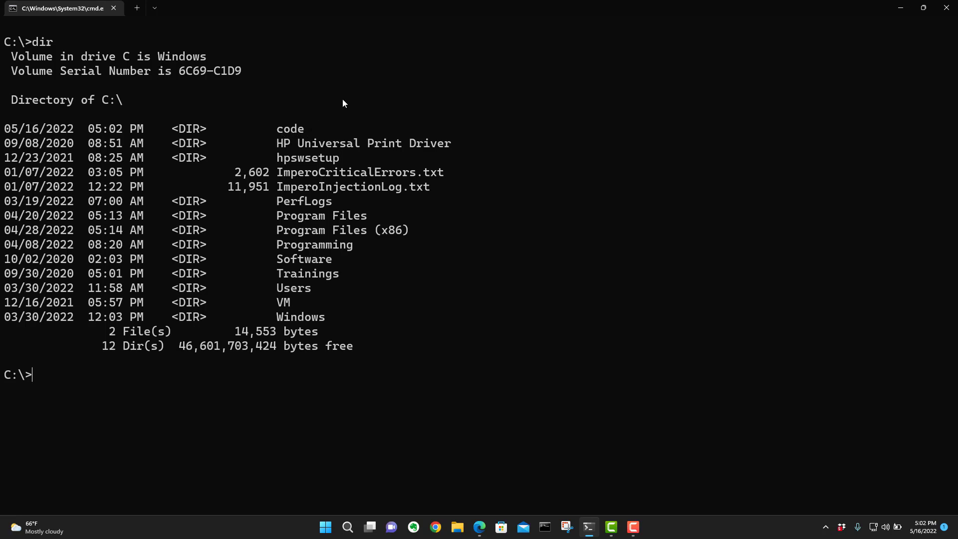
pyautogui.write('cd')
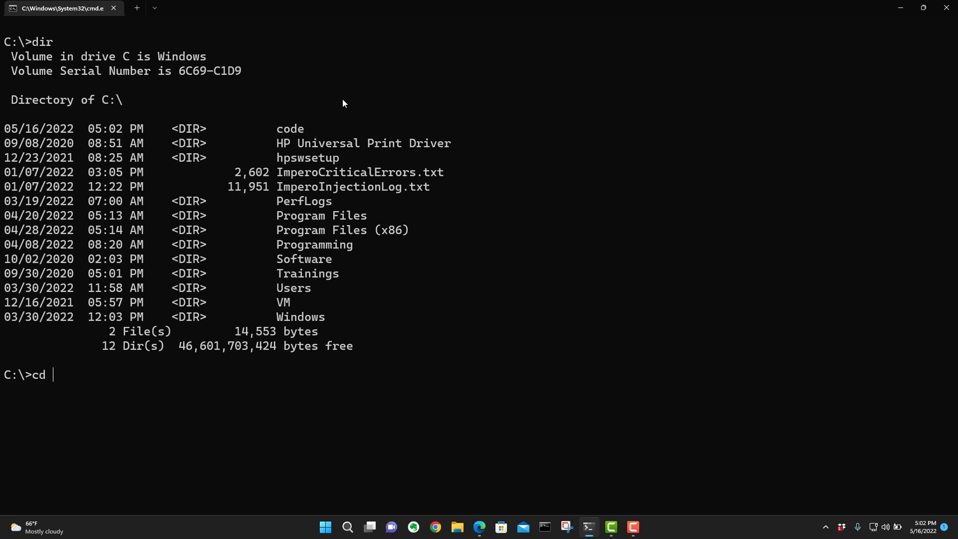
pyautogui.write('code')
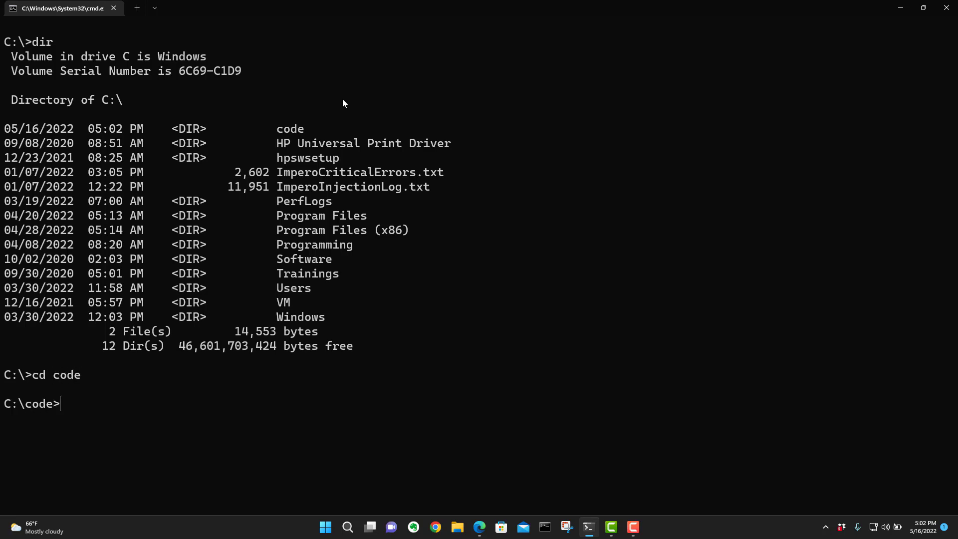
pyautogui.write('dir')
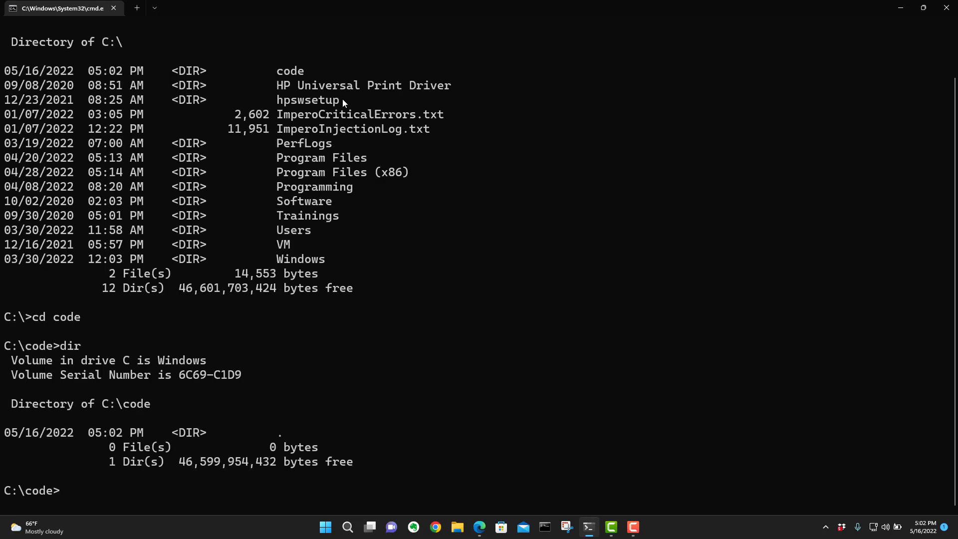
pyautogui.write('cls')
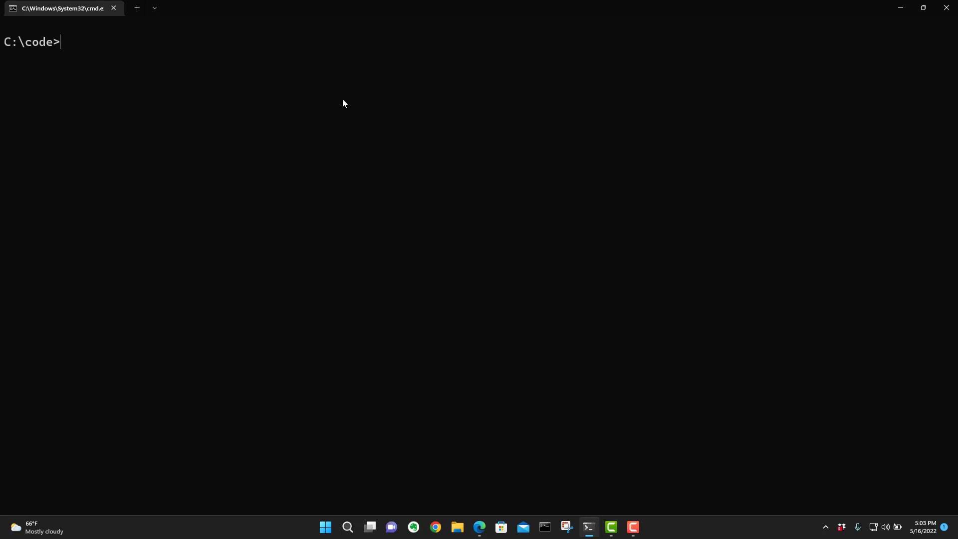
# Step: Make a project1 folder inside C:\code and confirm it with a directory listing
pyautogui.write('m')
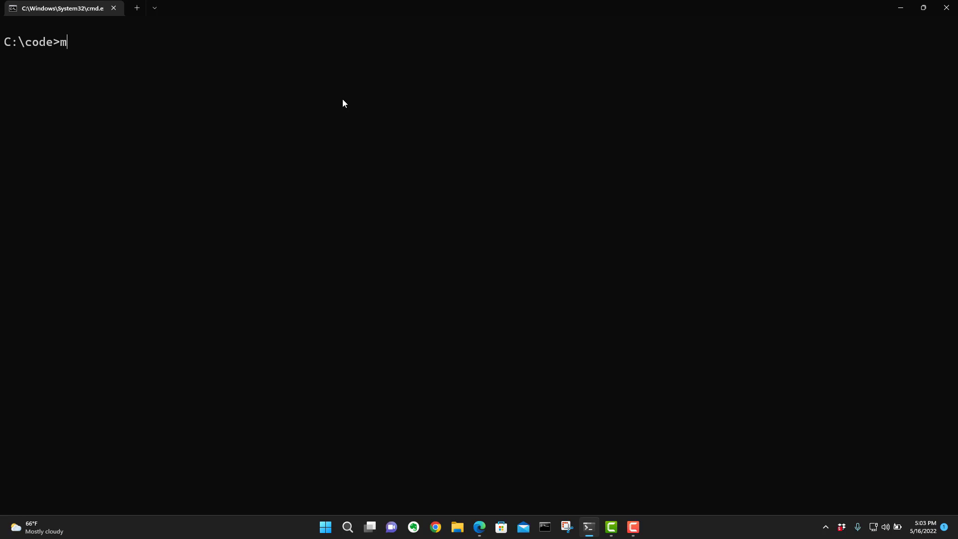
pyautogui.write('kdir')
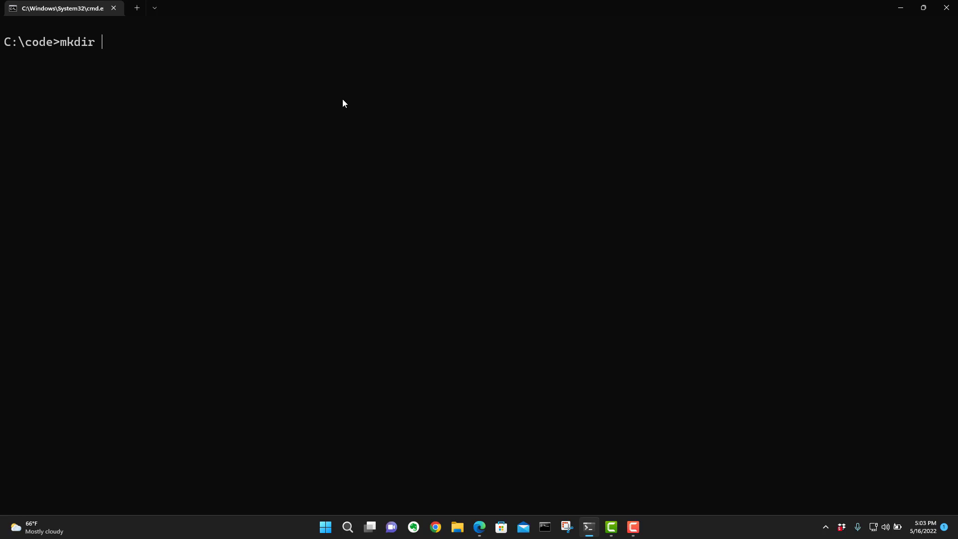
pyautogui.write('p')
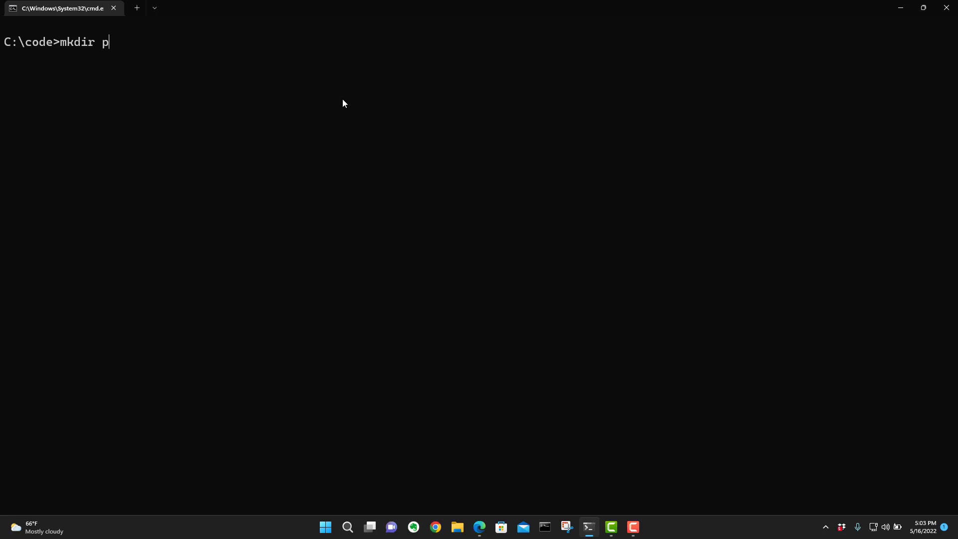
pyautogui.write('roject1')
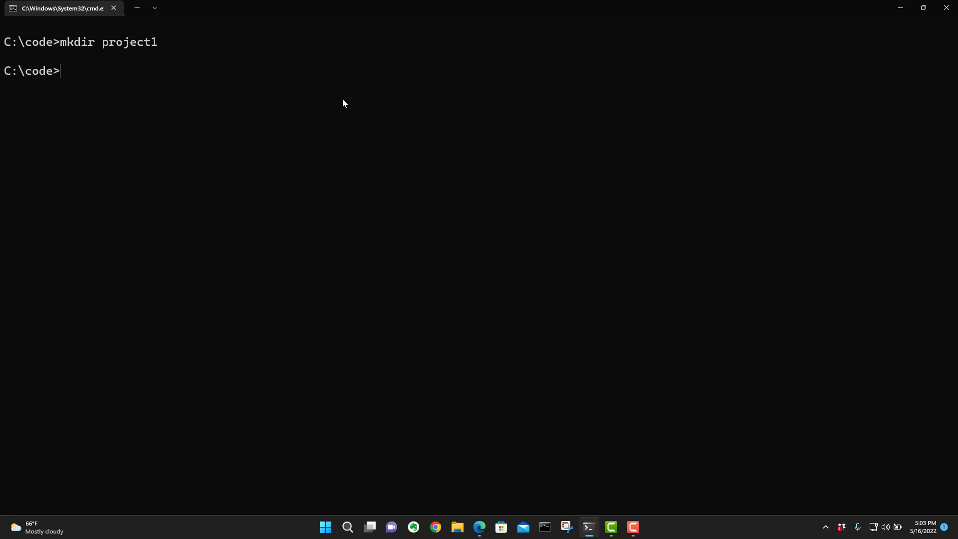
pyautogui.write('dir')
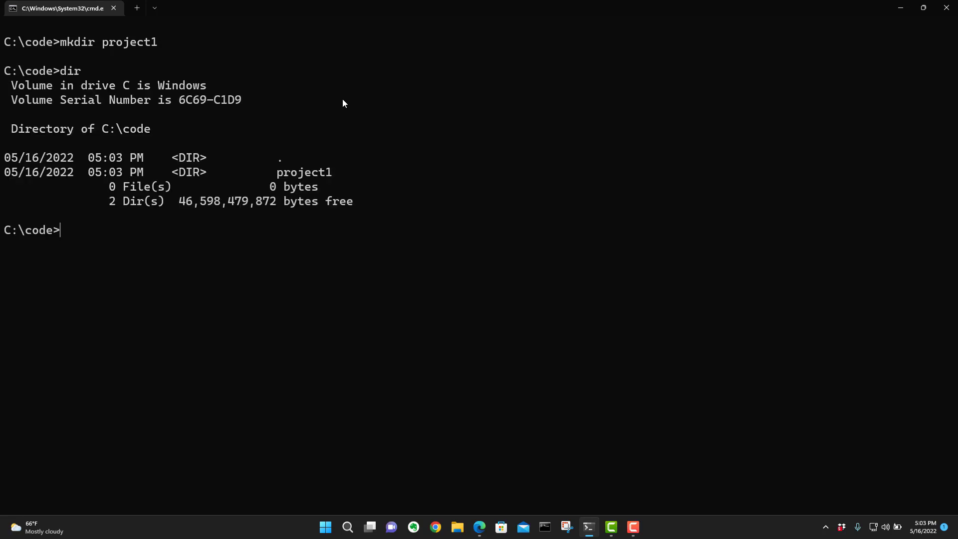
pyautogui.write('cd pro')
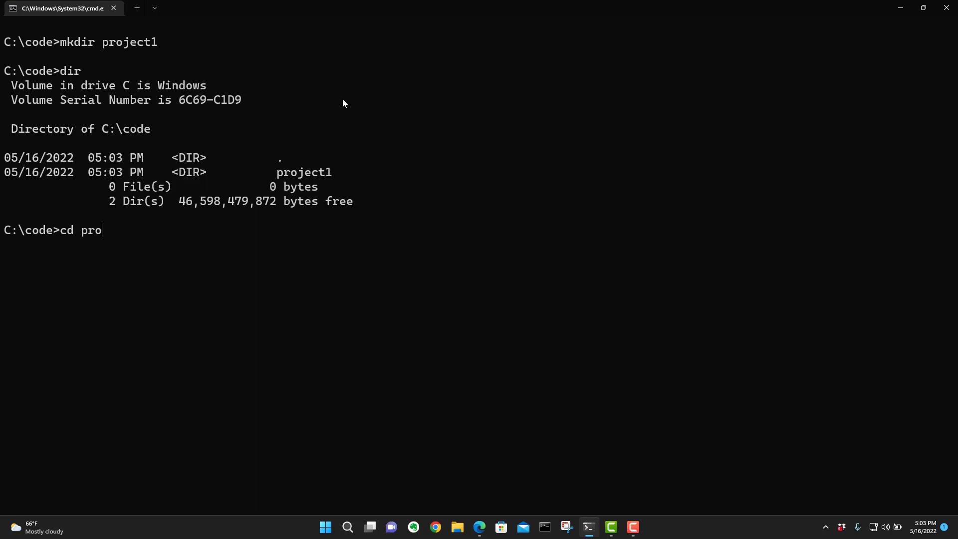
# Step: Inside C:\code\project1, create a virtual environment with python -m venv venv
pyautogui.write('ject1')
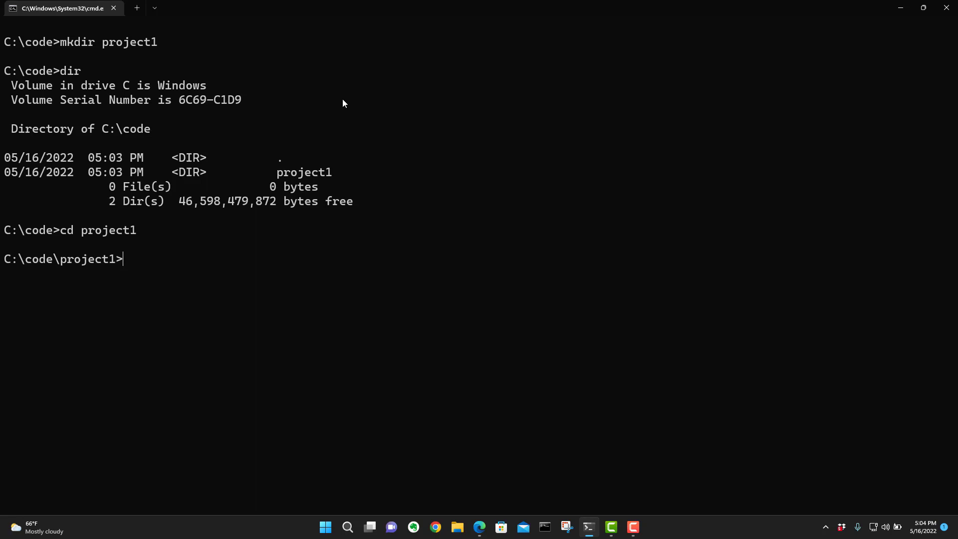
pyautogui.write('python -')
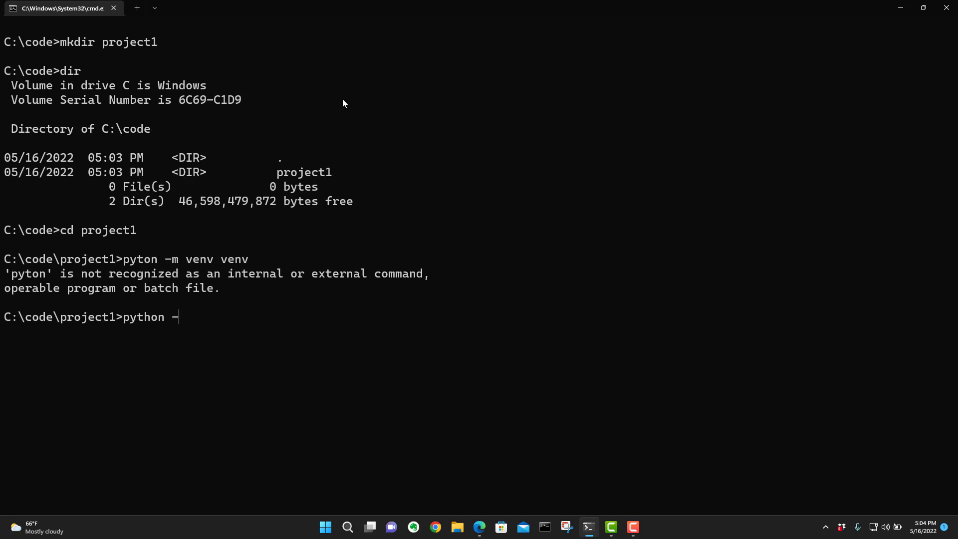
pyautogui.write('m')
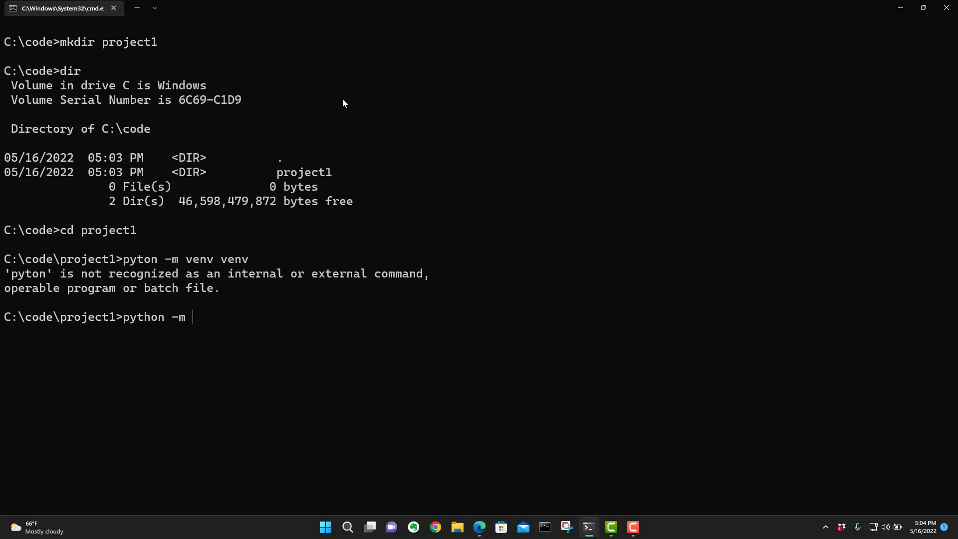
pyautogui.write('venv')
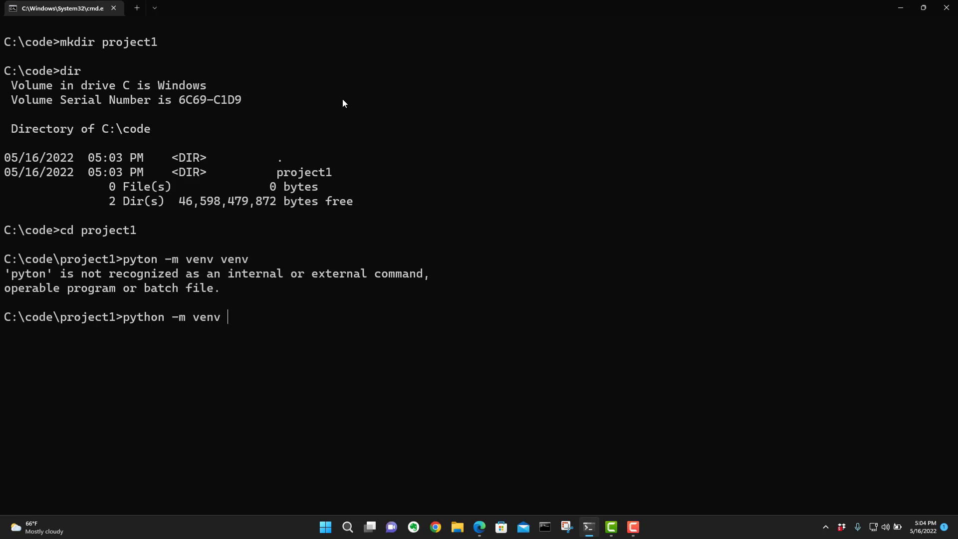
pyautogui.write('v')
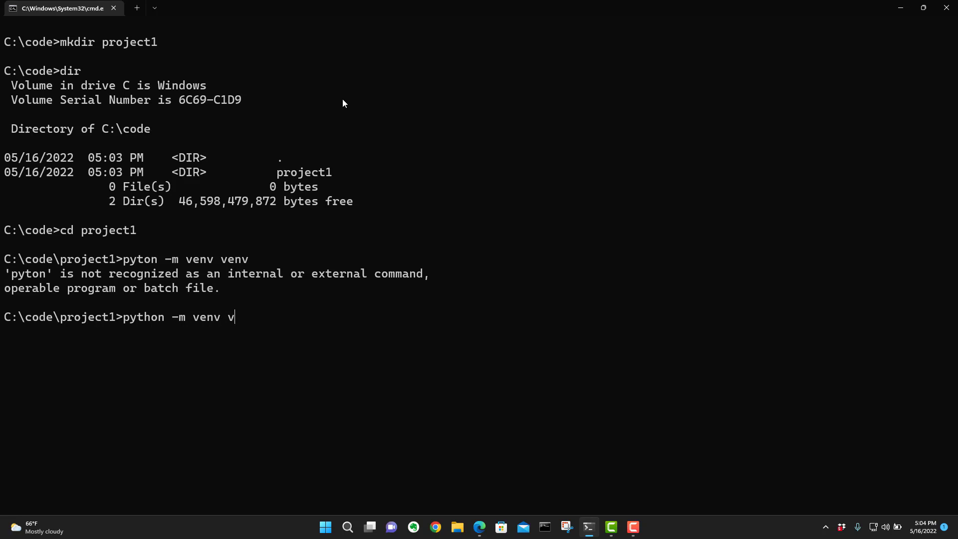
pyautogui.write('env')
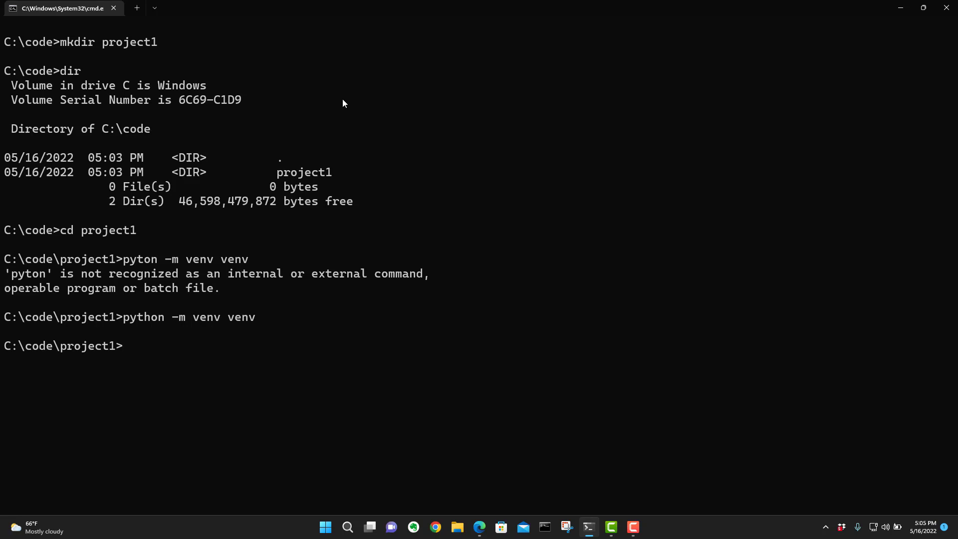
# Step: List project1 to see the venv folder, then change into venv and list it
pyautogui.write('dir')
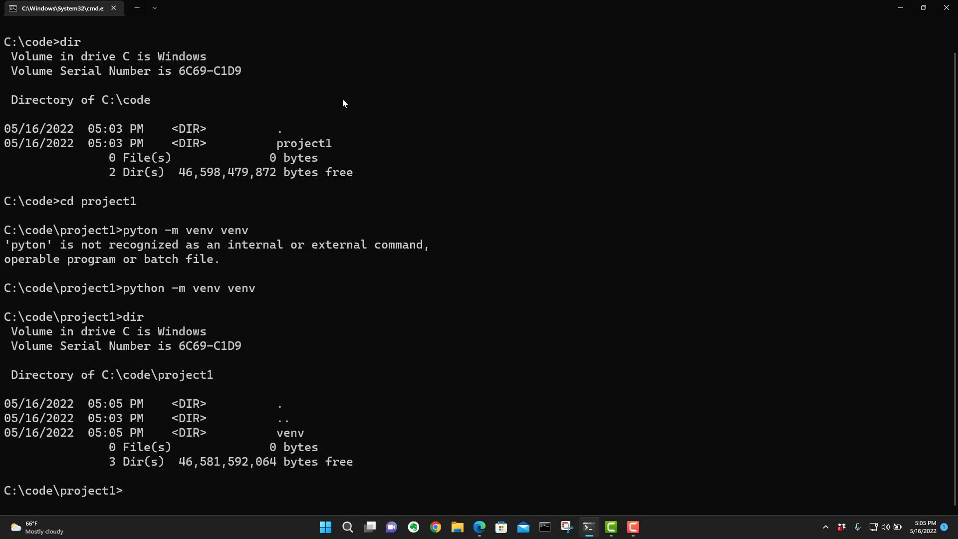
pyautogui.write('cd venv')
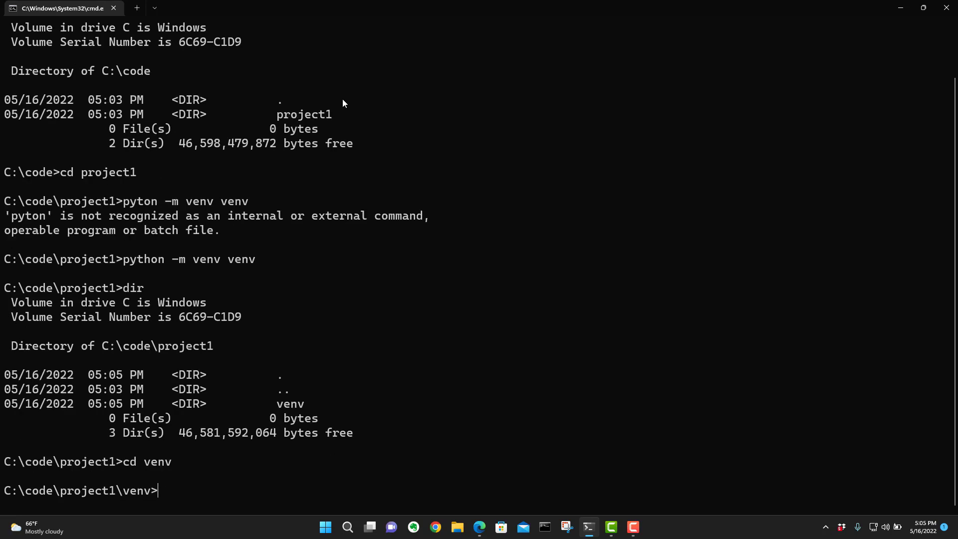
pyautogui.write('dir')
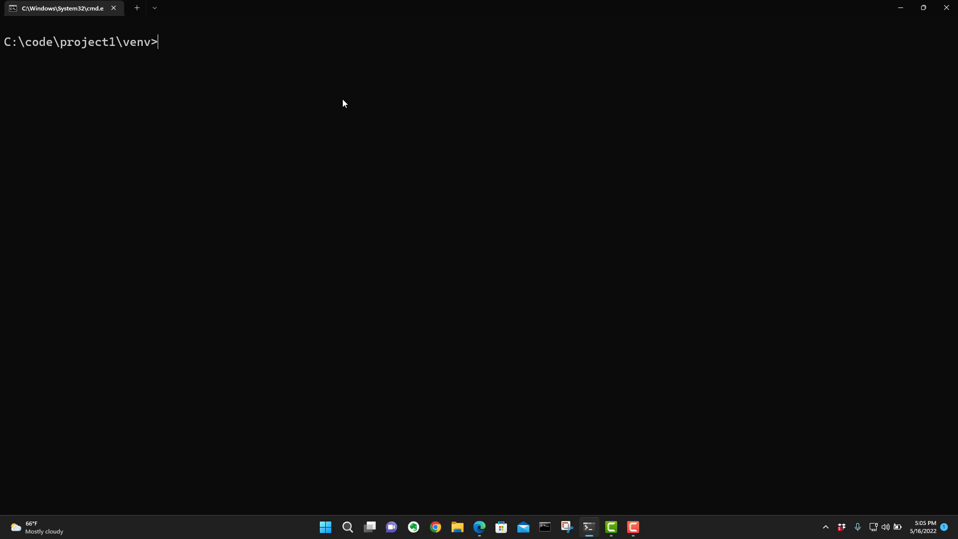
# Step: Launch Visual Studio Code on the project1 folder with 'code .'
pyautogui.write('cd ..')
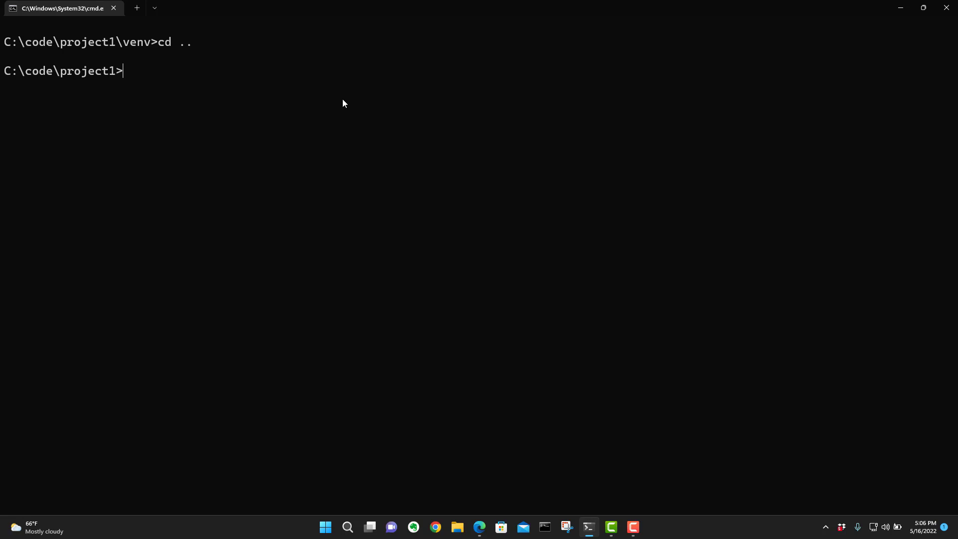
pyautogui.write('cod')
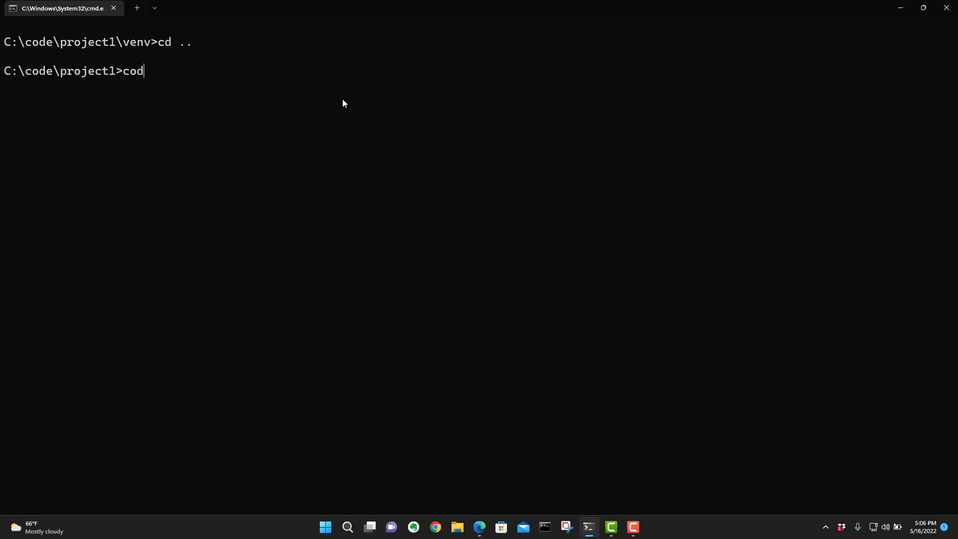
pyautogui.write('e')
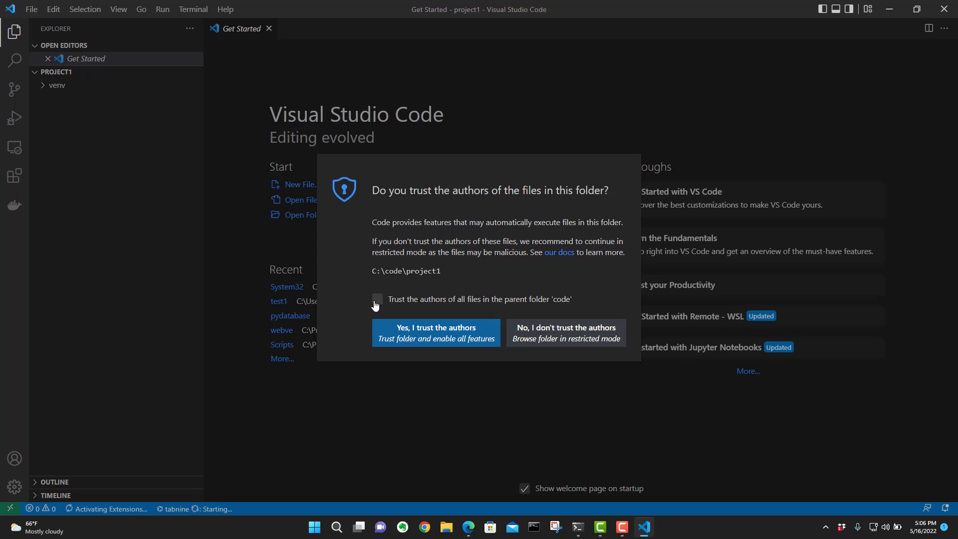
# Step: Trust the project1 authors and expand venv's Include, Lib and Scripts folders in the Explorer
pyautogui.click(436, 333)
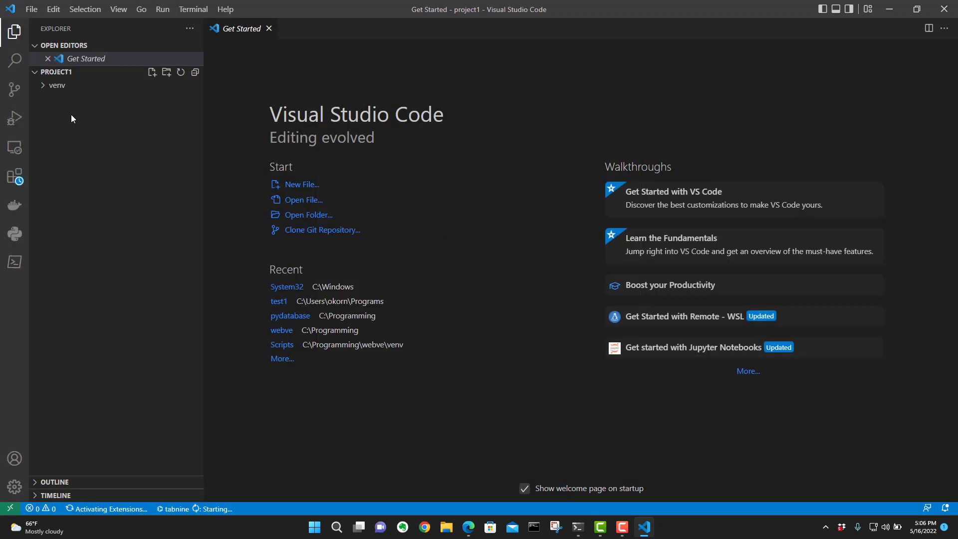
pyautogui.click(56, 85)
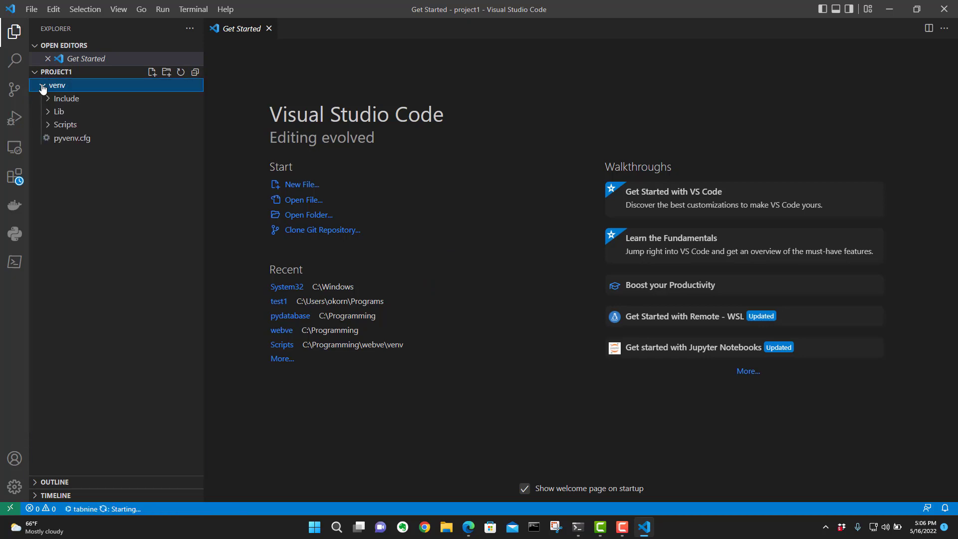
pyautogui.click(66, 99)
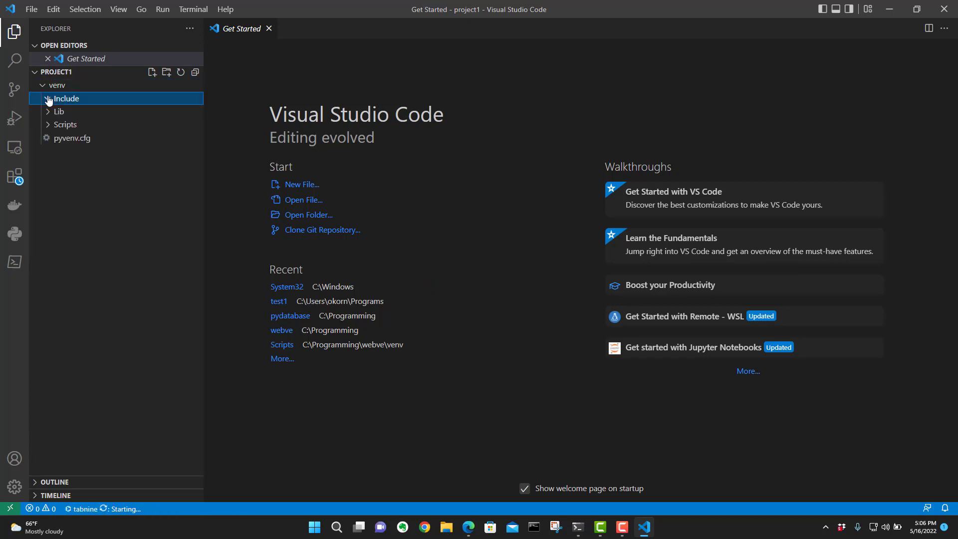
pyautogui.click(59, 111)
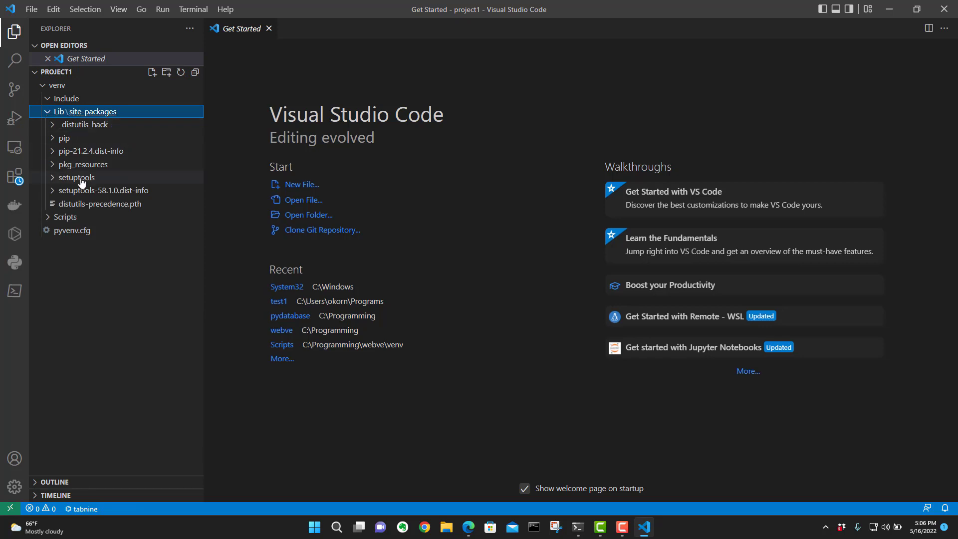
pyautogui.moveTo(64, 216)
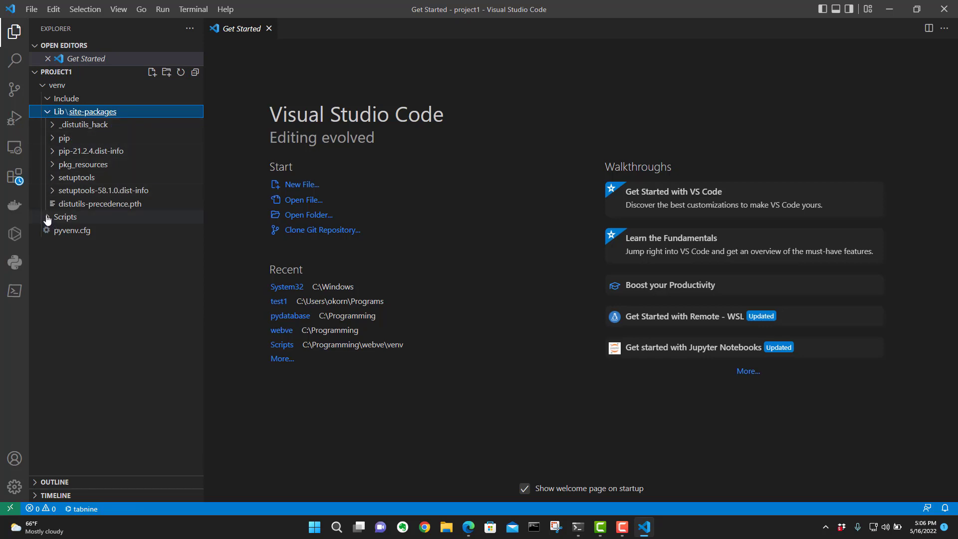
pyautogui.click(64, 217)
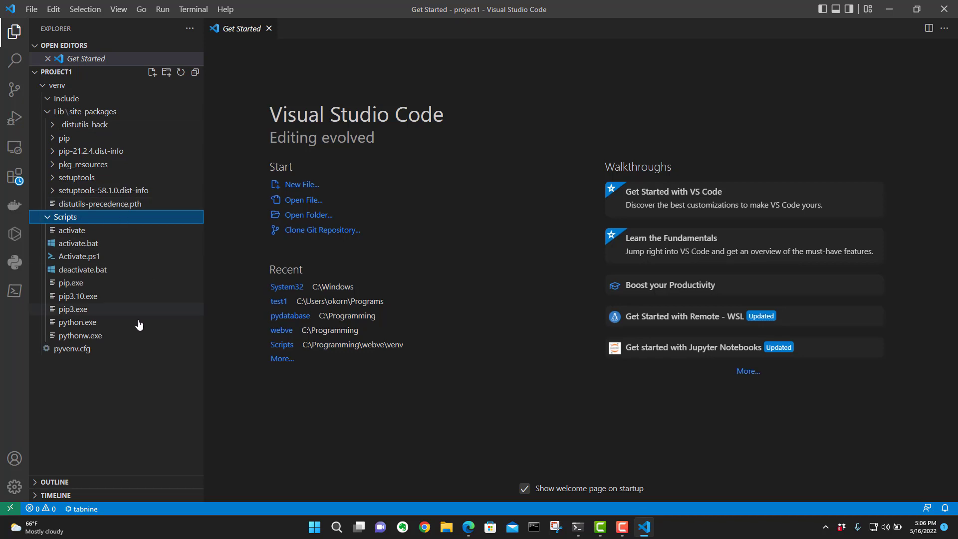
pyautogui.moveTo(162, 284)
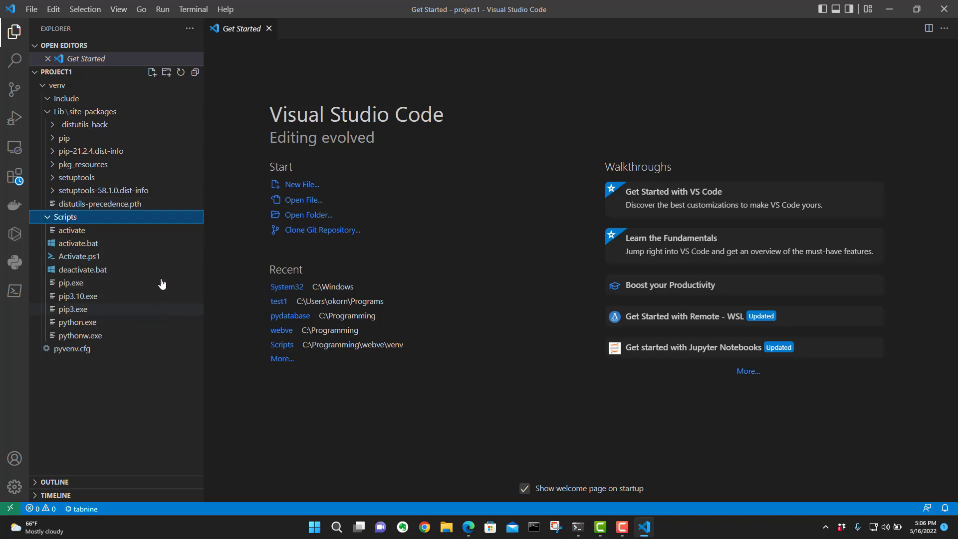
pyautogui.moveTo(129, 308)
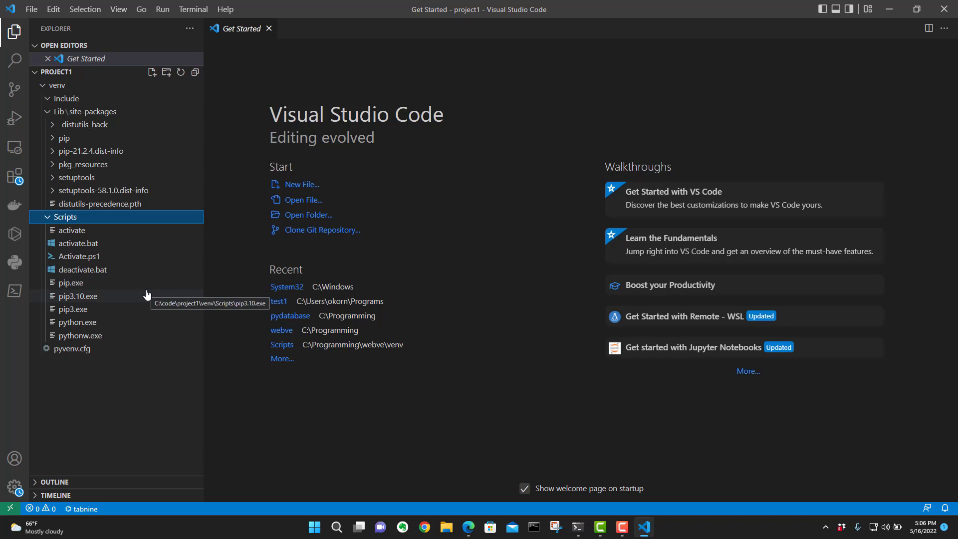
pyautogui.moveTo(187, 138)
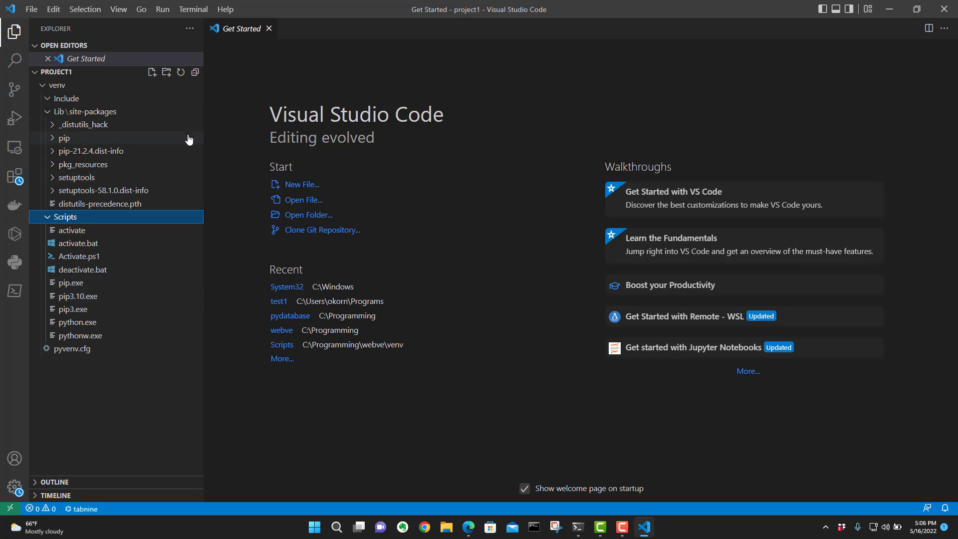
pyautogui.moveTo(64, 137)
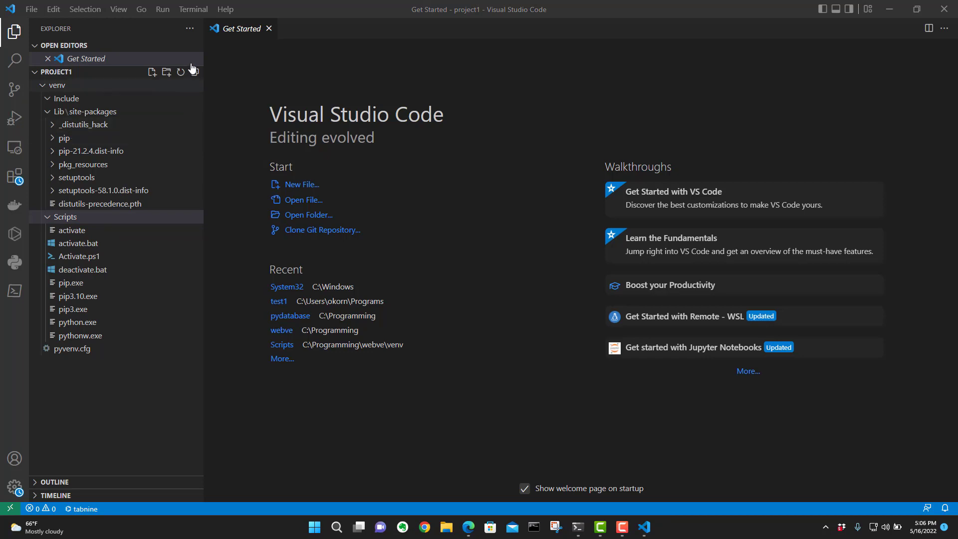
# Step: Start a new integrated PowerShell terminal at C:\code\project1
pyautogui.click(192, 9)
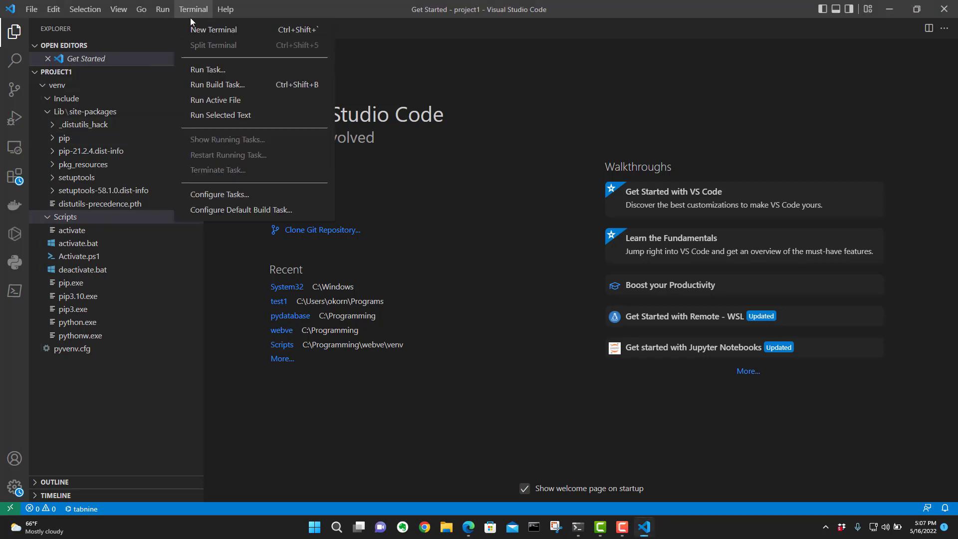
pyautogui.click(214, 29)
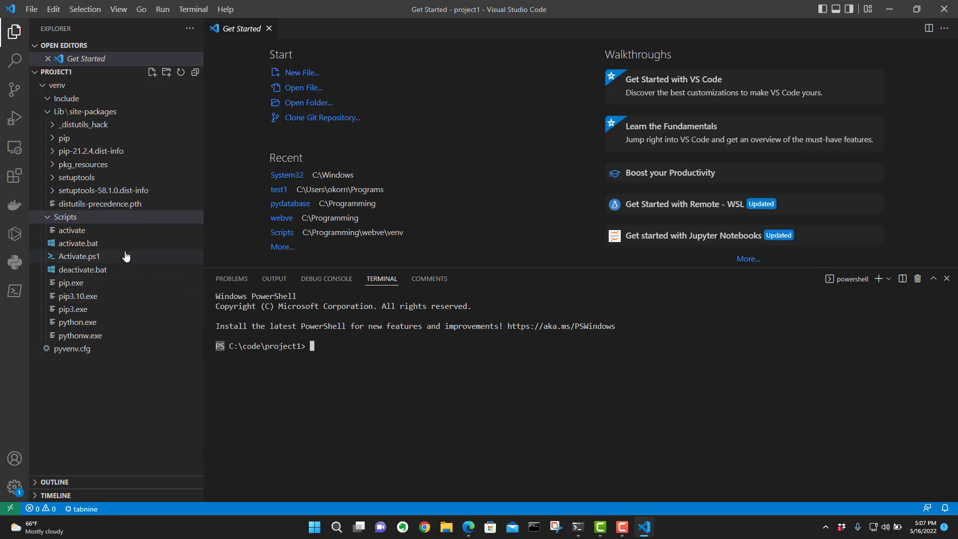
pyautogui.moveTo(84, 262)
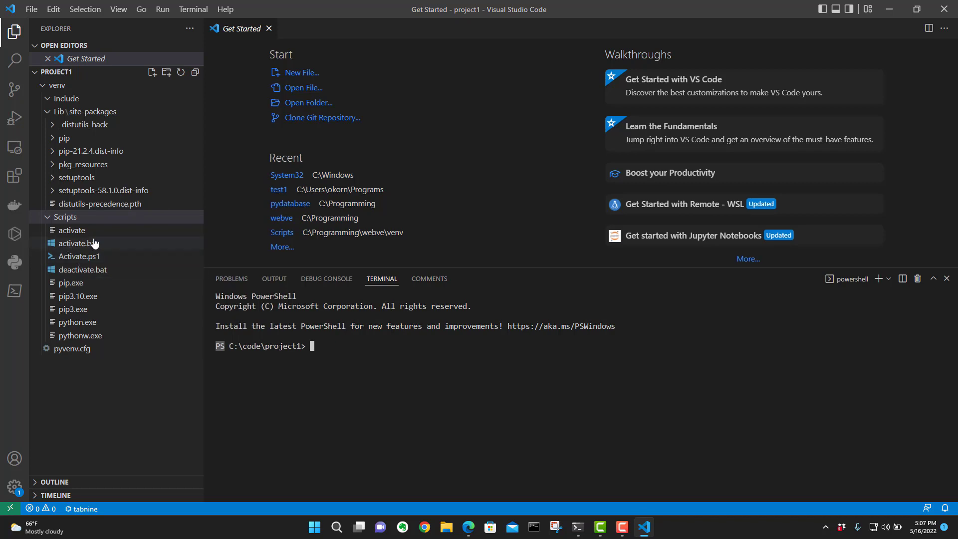
pyautogui.moveTo(80, 245)
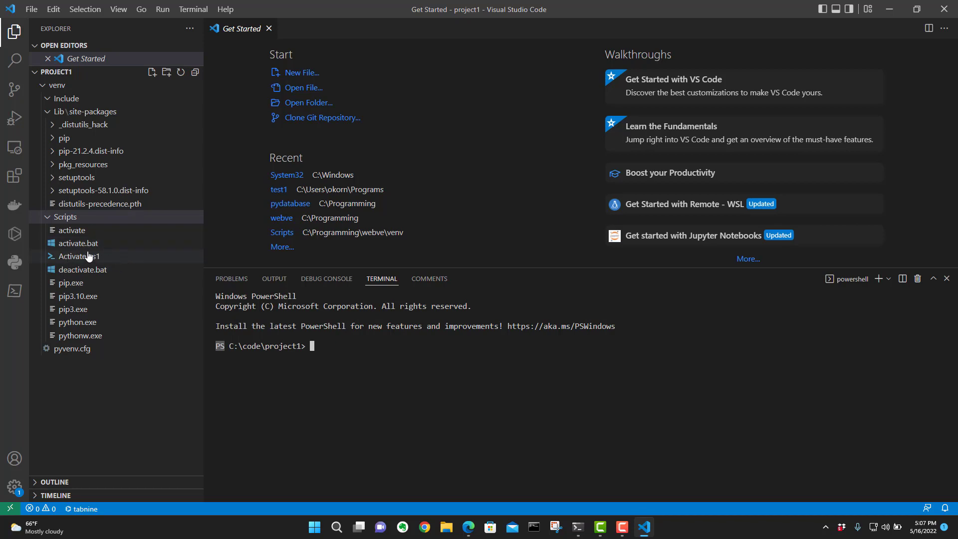
pyautogui.moveTo(80, 257)
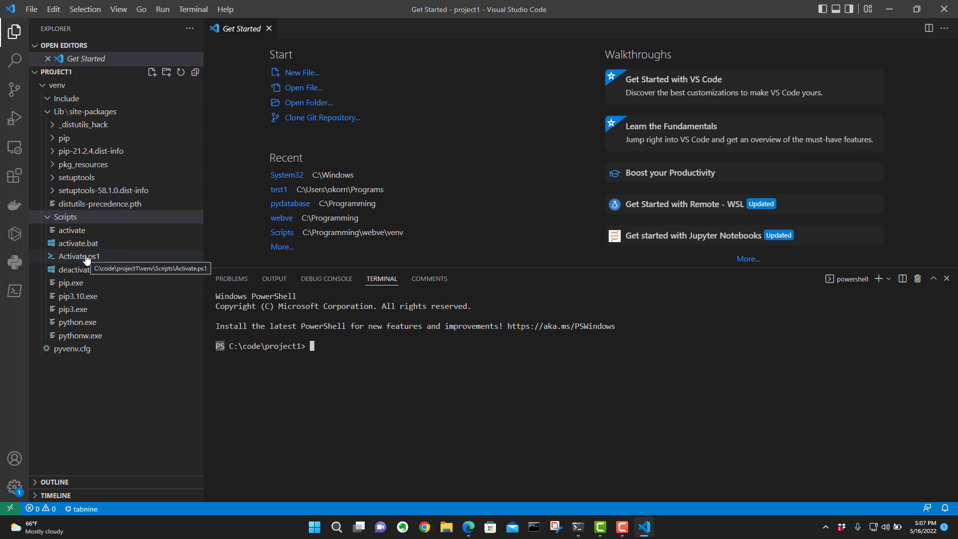
pyautogui.moveTo(209, 361)
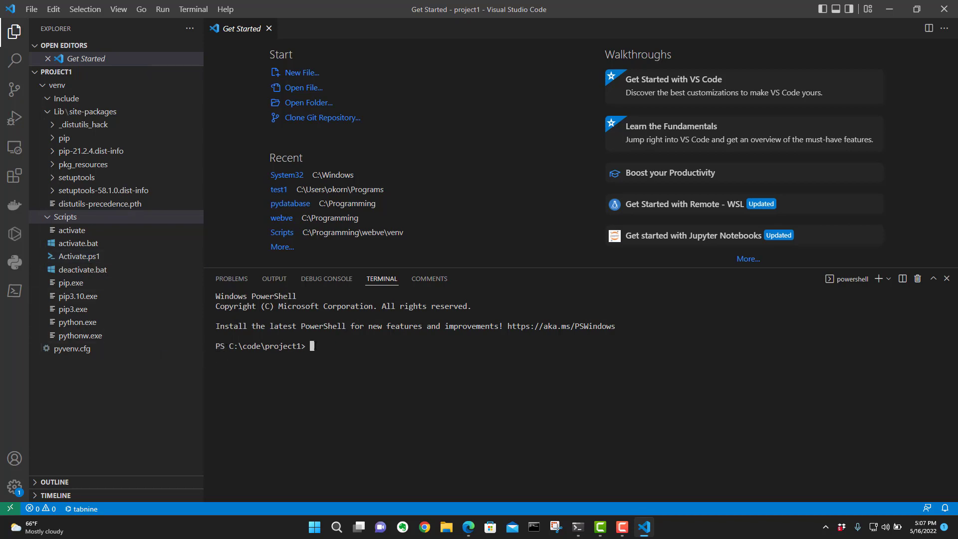
pyautogui.moveTo(89, 261)
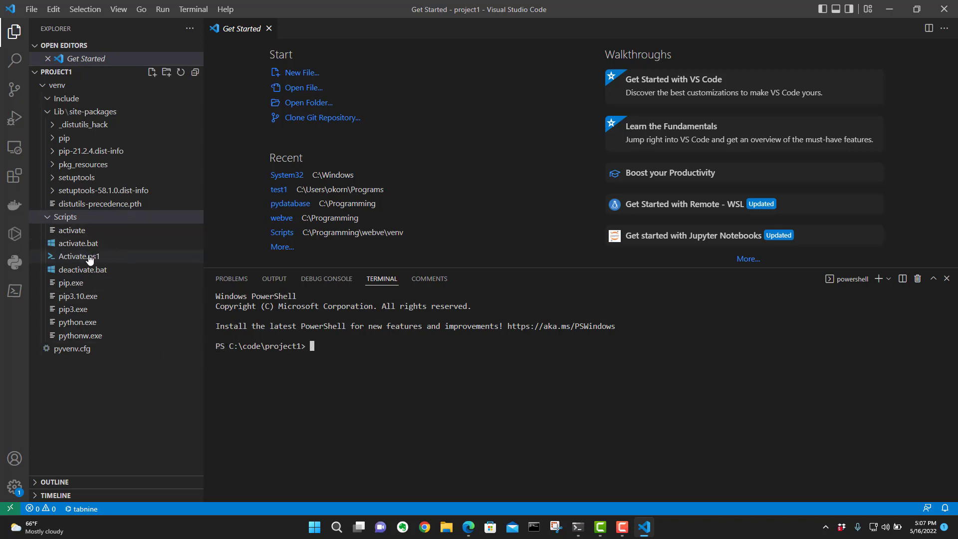
pyautogui.moveTo(167, 335)
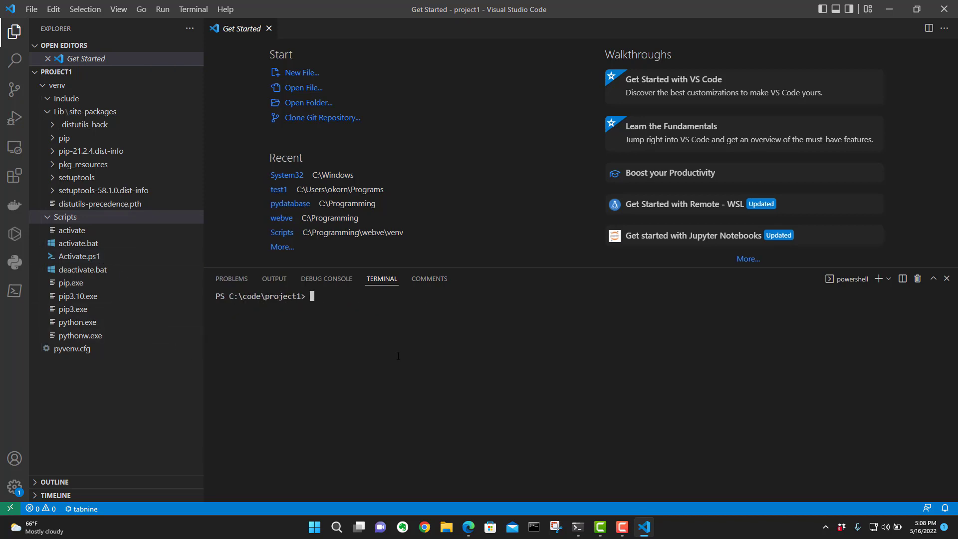
# Step: Go into venv\Scripts and run ./Activate.ps1 so the prompt shows (venv)
pyautogui.write('cd')
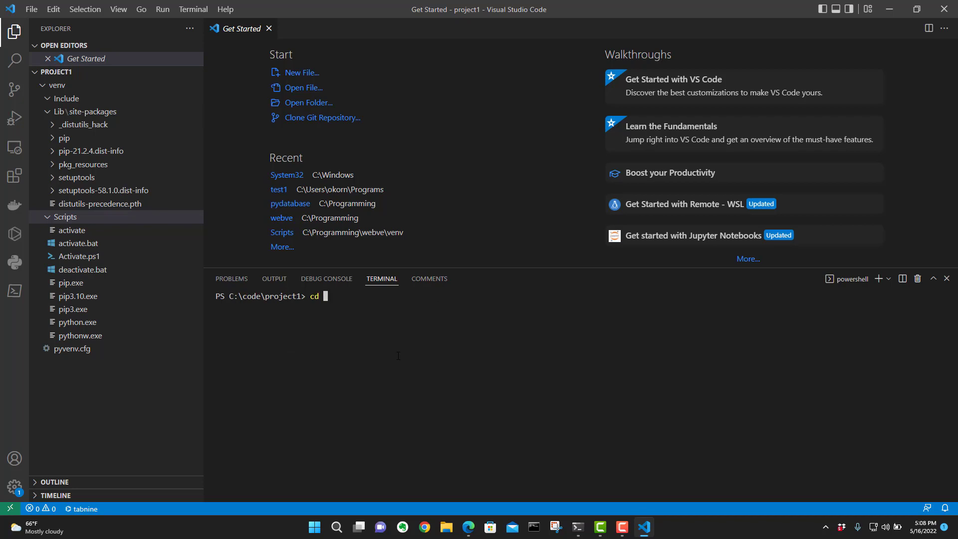
pyautogui.write('venv')
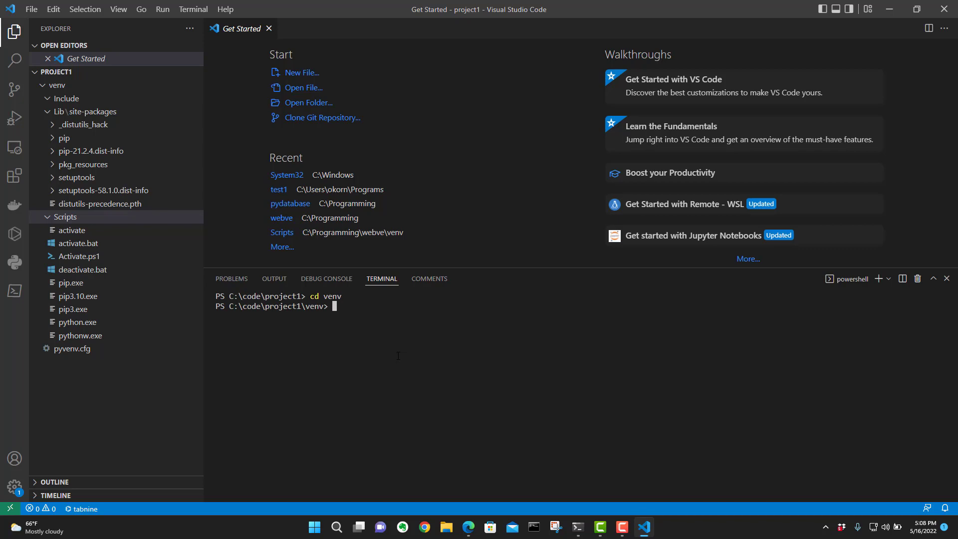
pyautogui.write('cd')
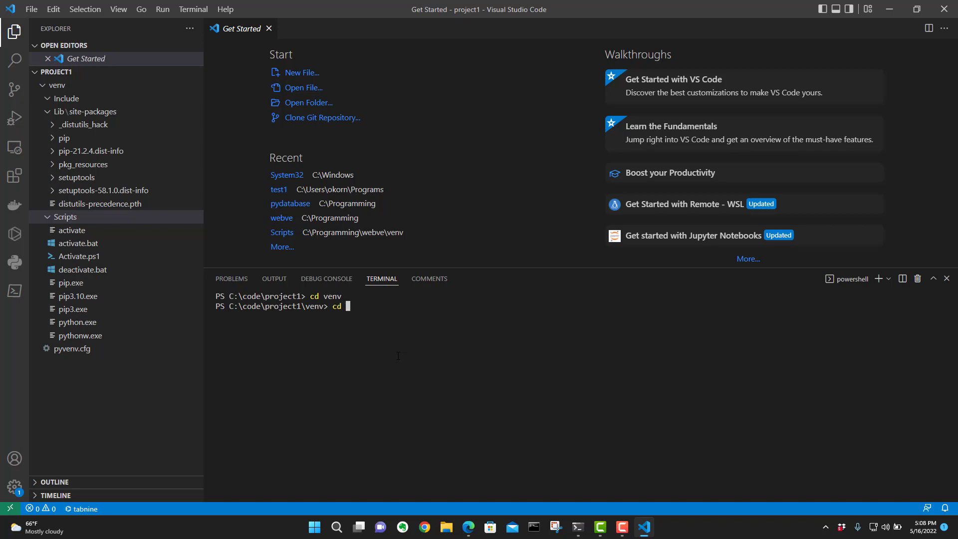
pyautogui.write('Scripts')
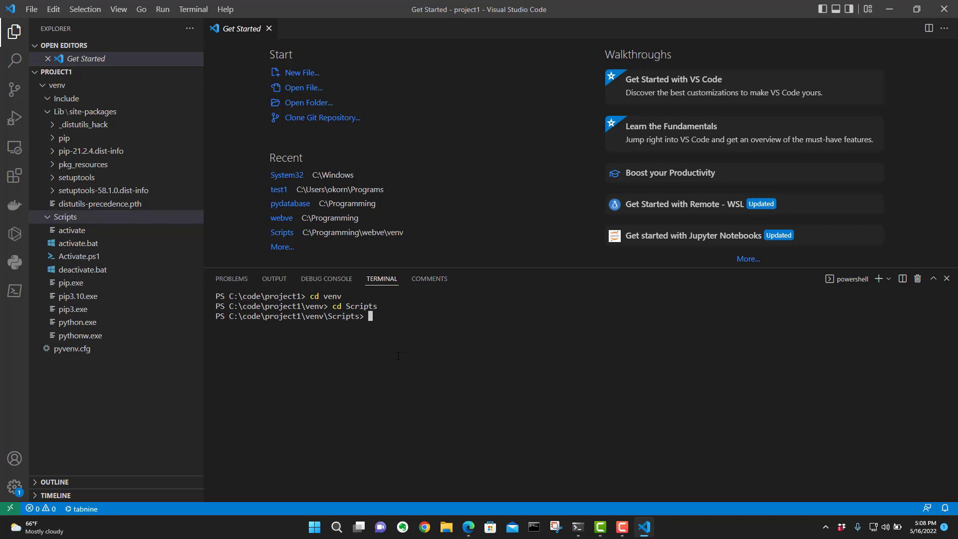
pyautogui.write('.')
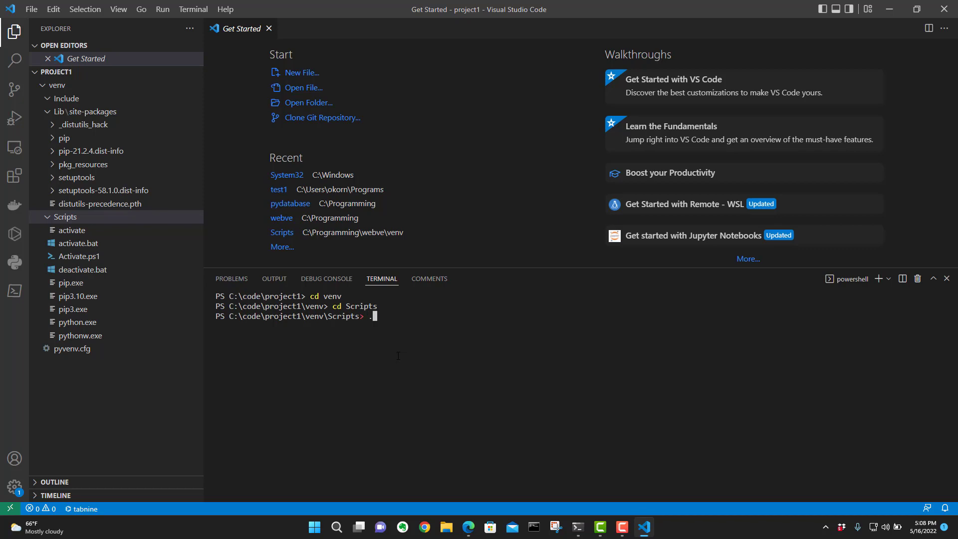
pyautogui.write('/')
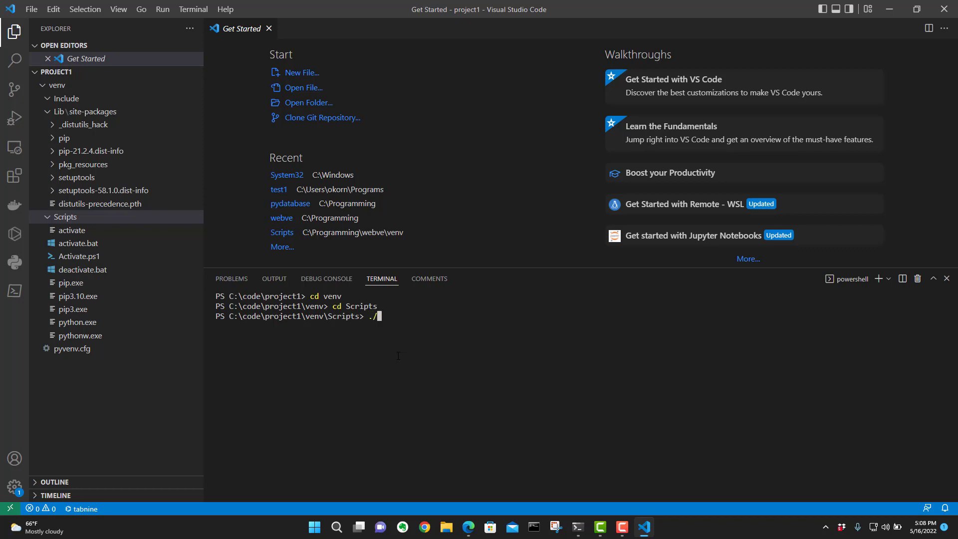
pyautogui.write('Acti')
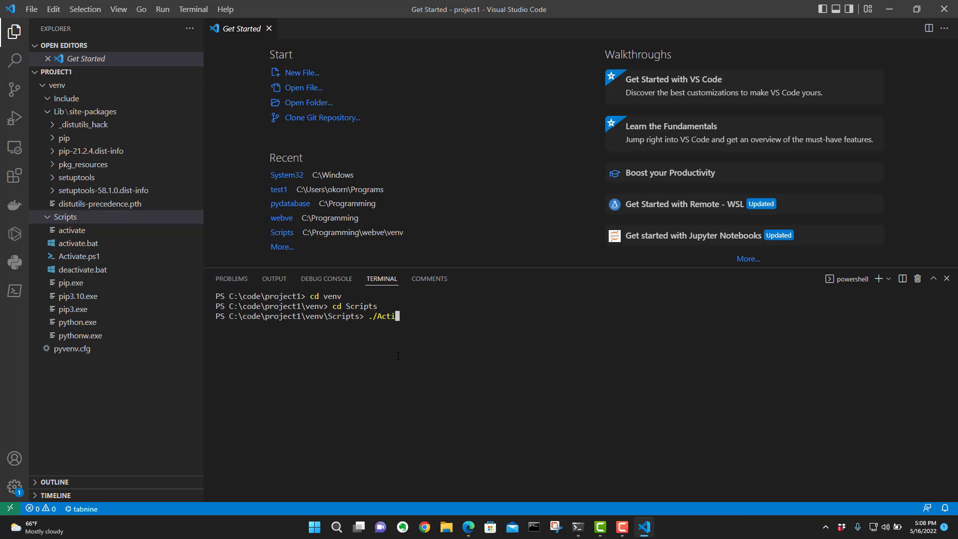
pyautogui.write('vate')
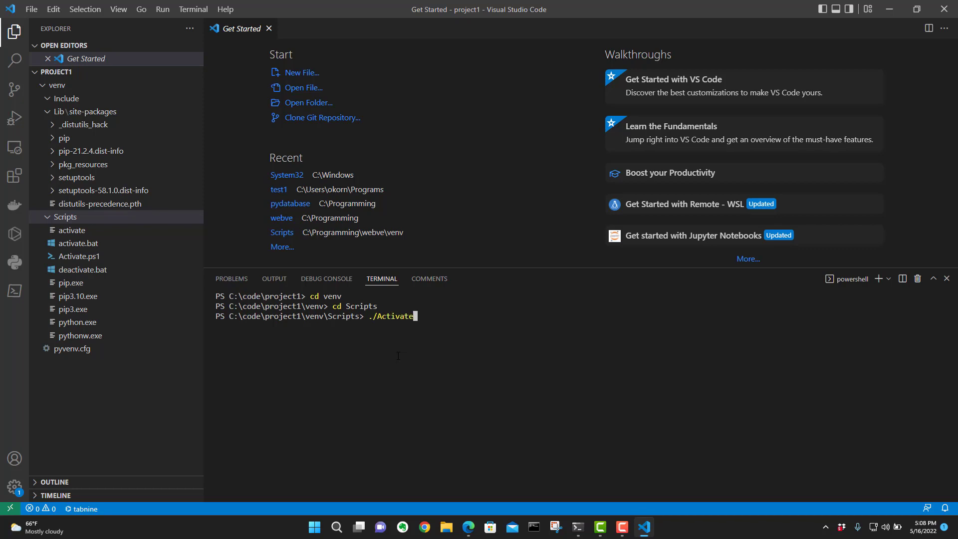
pyautogui.write('.ps1')
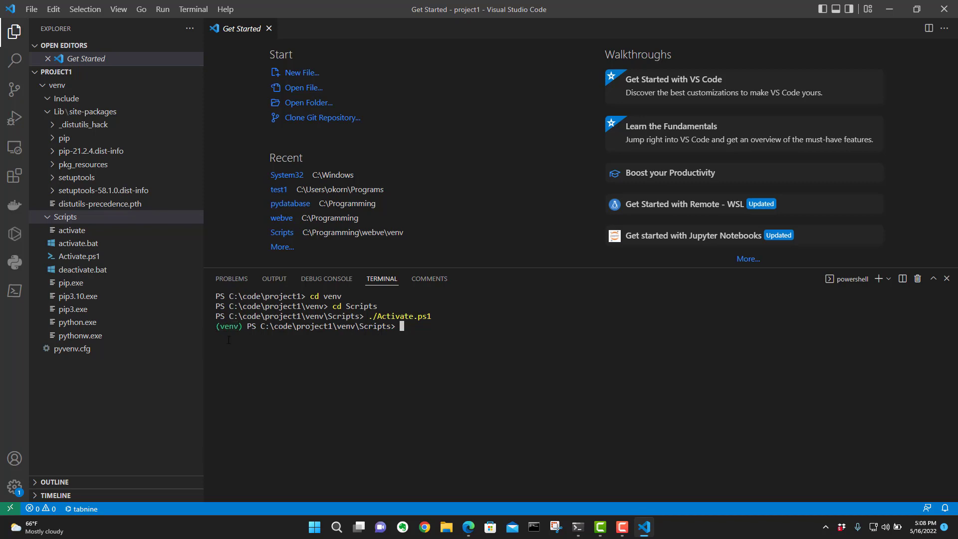
pyautogui.write('p')
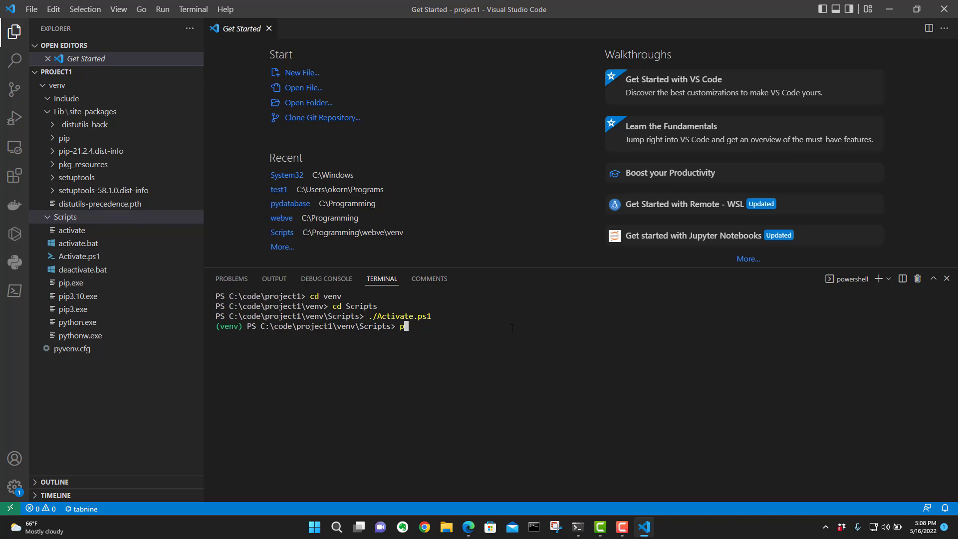
# Step: Install pysimplegui with pip, then run the suggested python.exe -m pip install --upgrade pip command
pyautogui.write('ip')
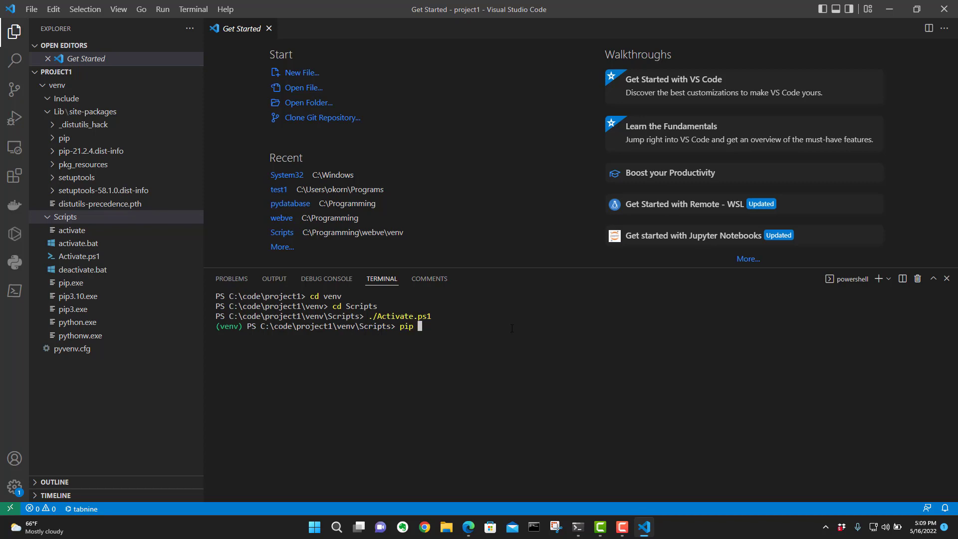
pyautogui.write('install')
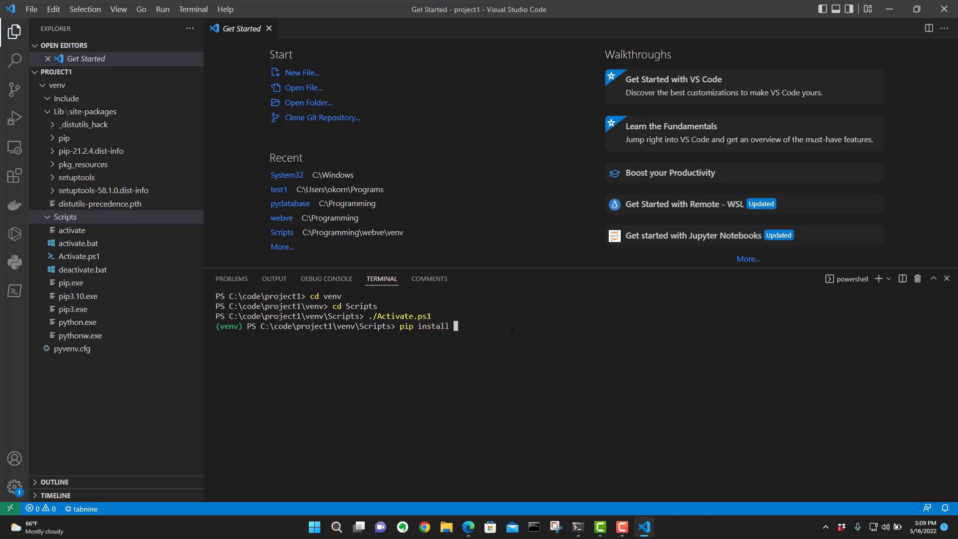
pyautogui.write('pysi')
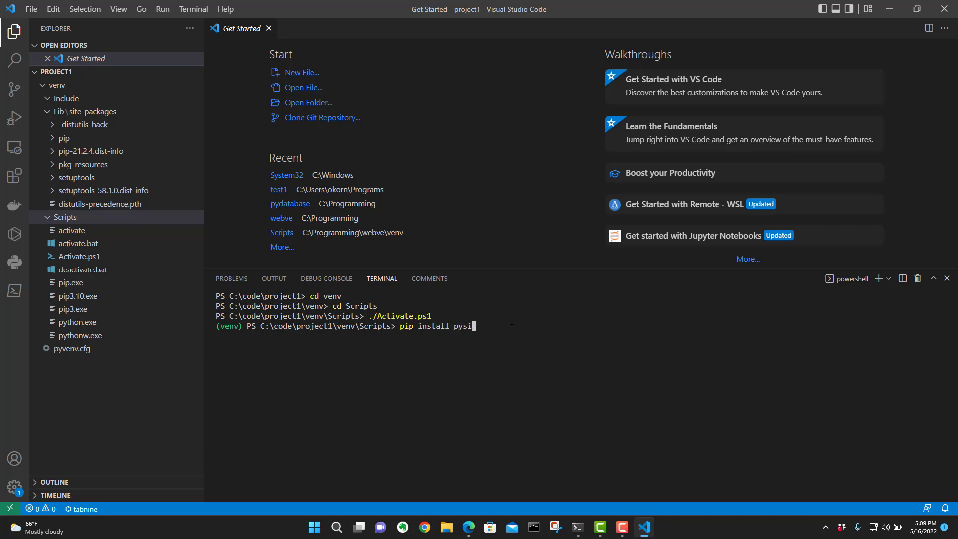
pyautogui.write('mplegui')
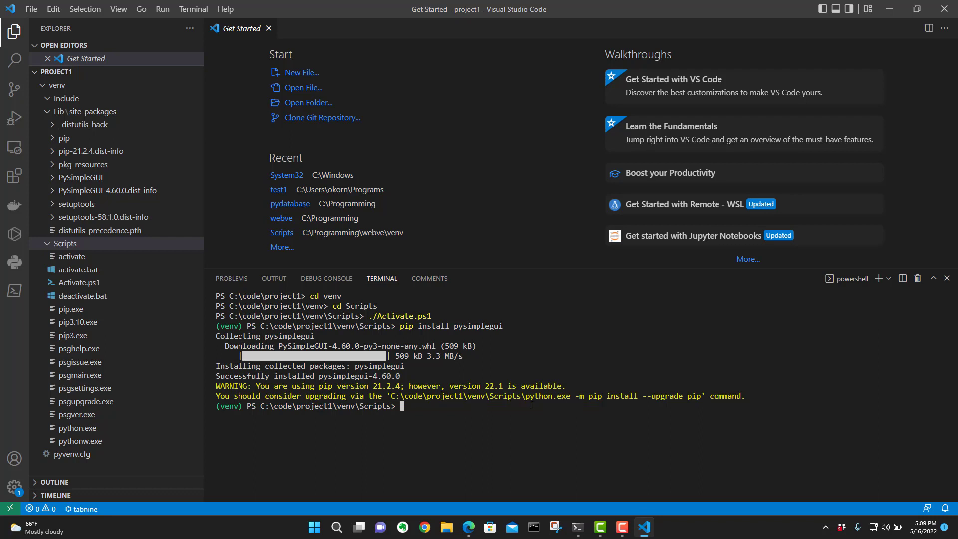
pyautogui.doubleClick(694, 397)
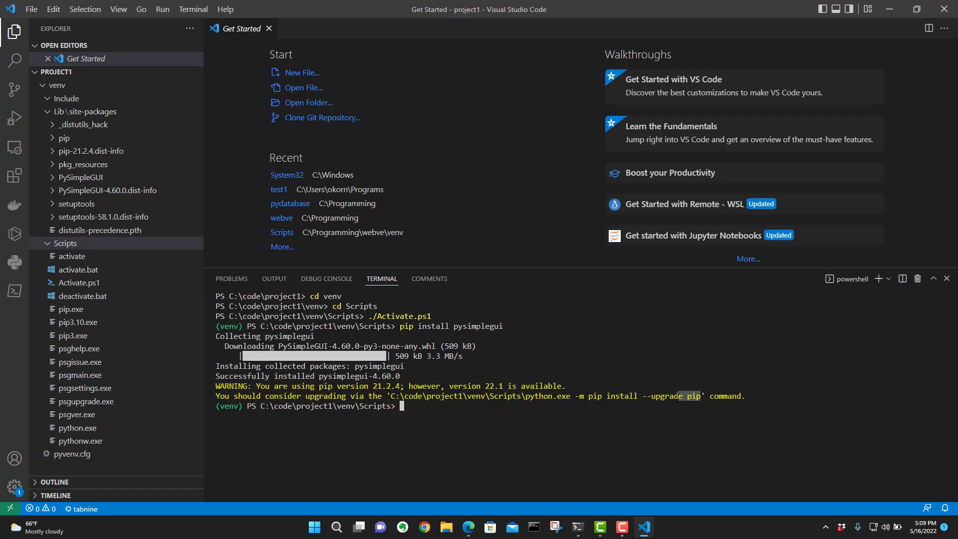
pyautogui.moveTo(465, 396)
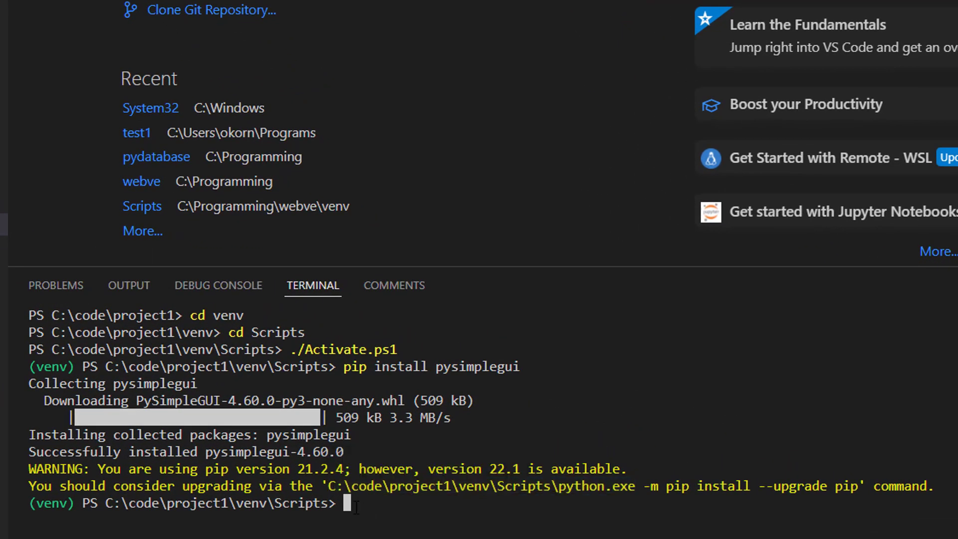
pyautogui.write('C:\\code\\project1\\venv\\Scripts\\python.exe -m pip install --upgrade pip')
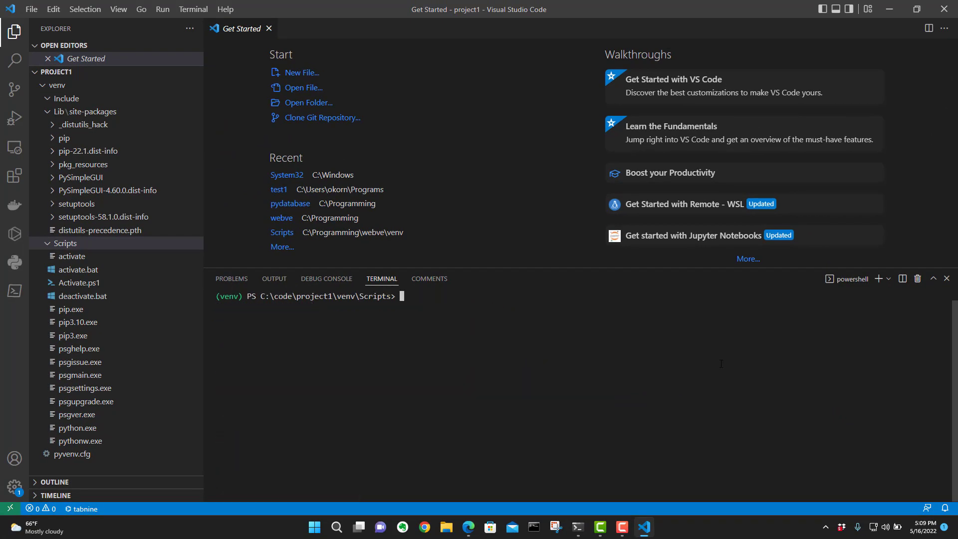
pyautogui.moveTo(174, 69)
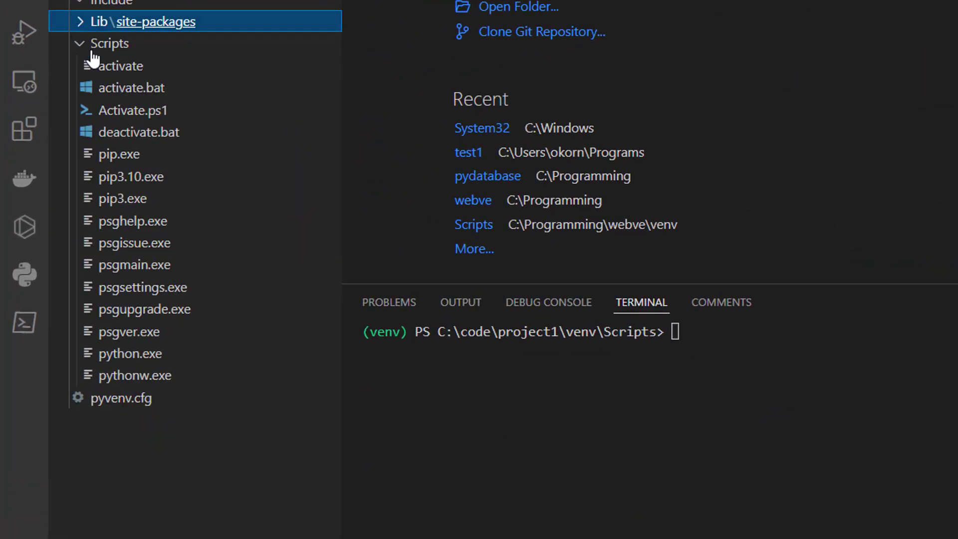
pyautogui.moveTo(100, 29)
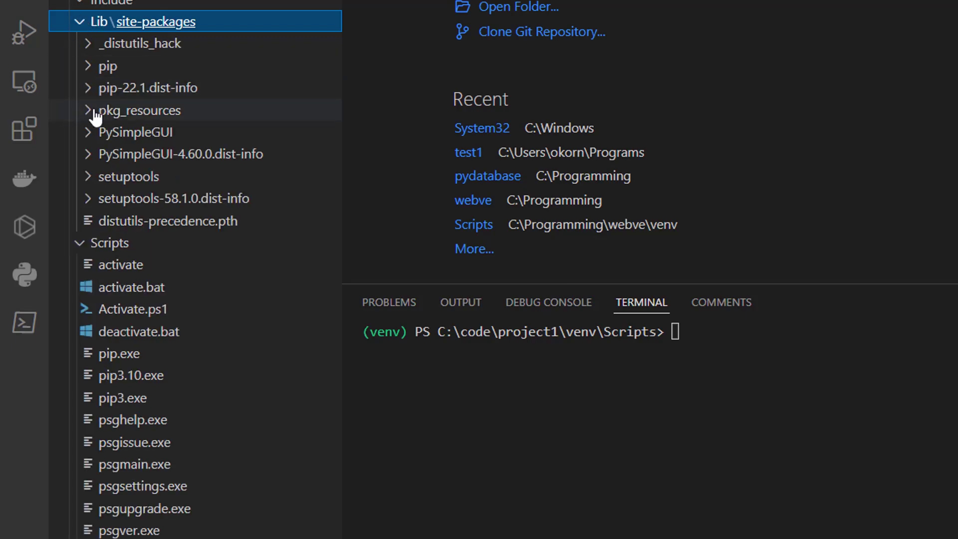
pyautogui.moveTo(95, 133)
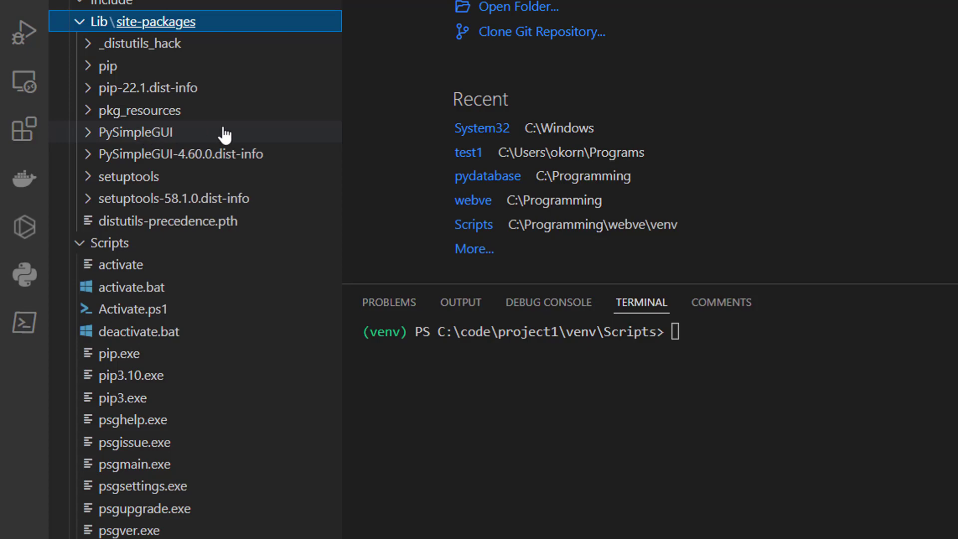
pyautogui.moveTo(240, 288)
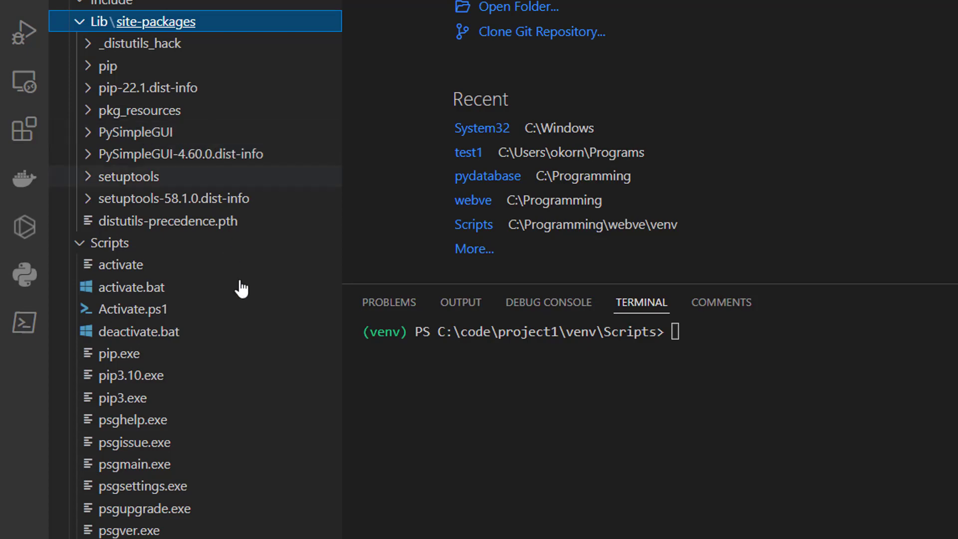
pyautogui.moveTo(590, 371)
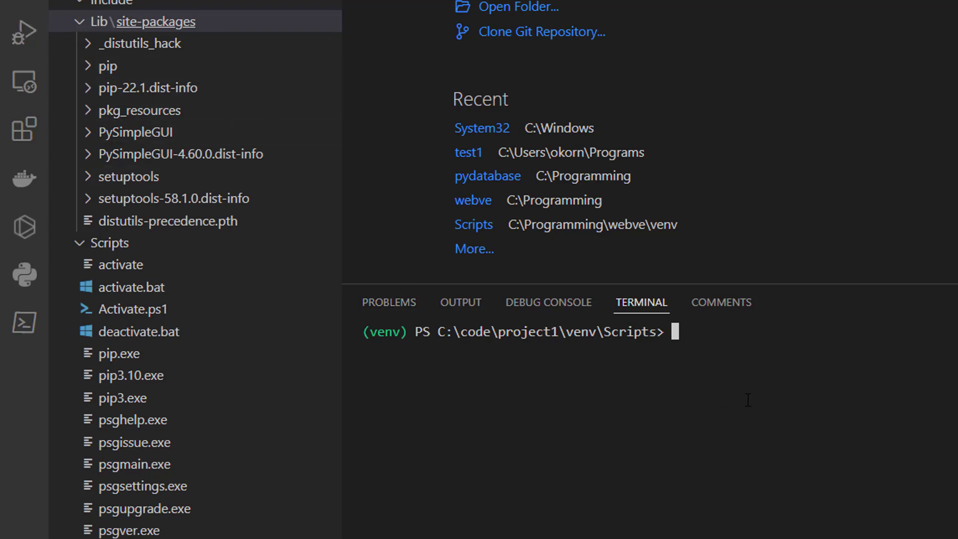
pyautogui.moveTo(57, 279)
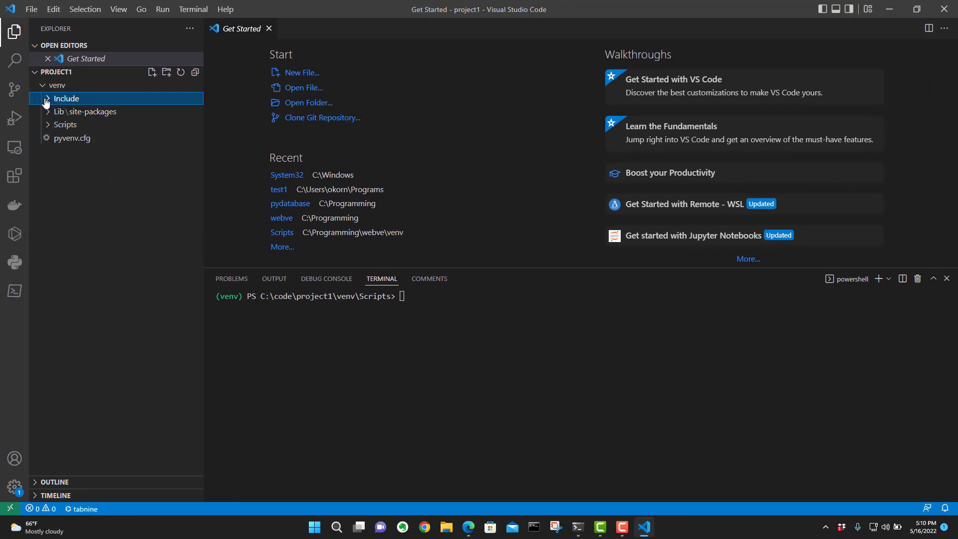
# Step: Collapse the venv folder and start a new file at the project1 root named 'main.' so far
pyautogui.click(58, 85)
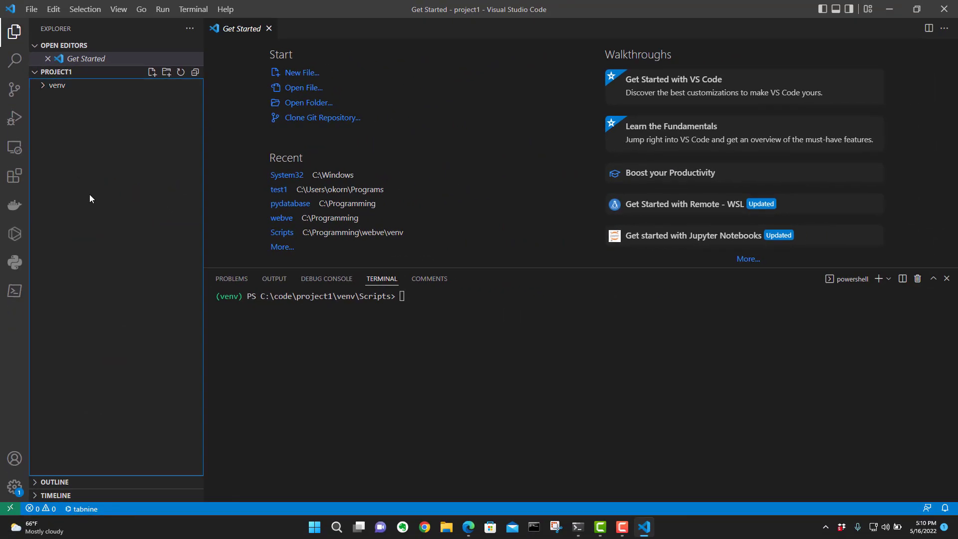
pyautogui.moveTo(100, 194)
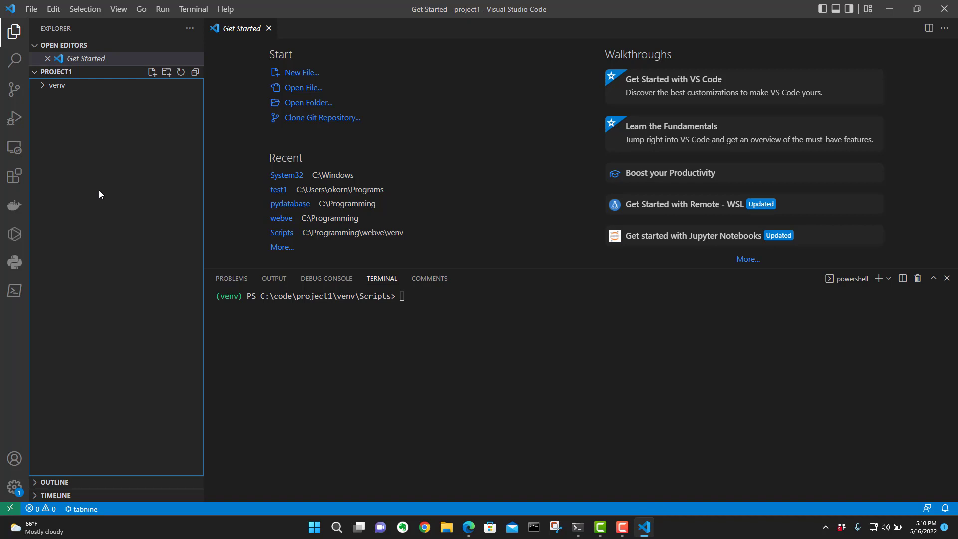
pyautogui.moveTo(105, 156)
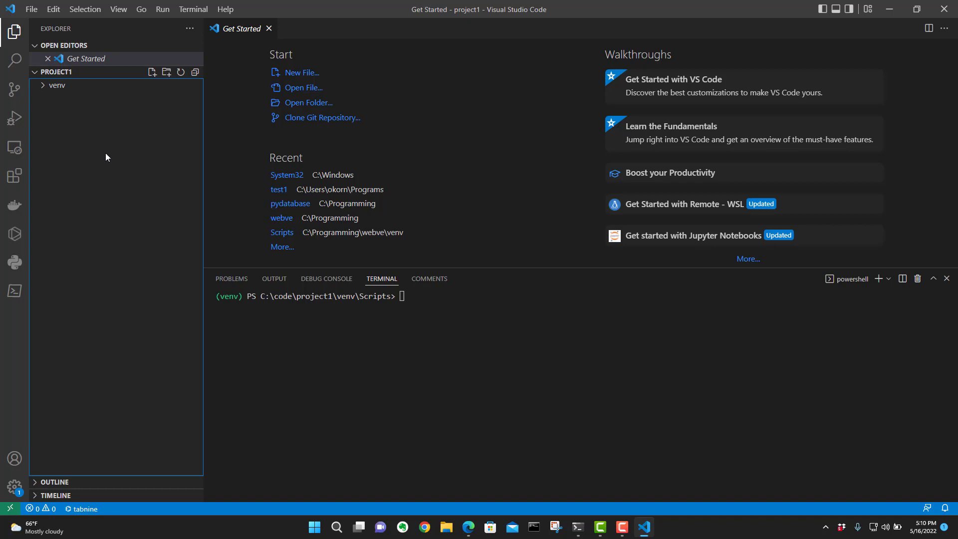
pyautogui.click(56, 84)
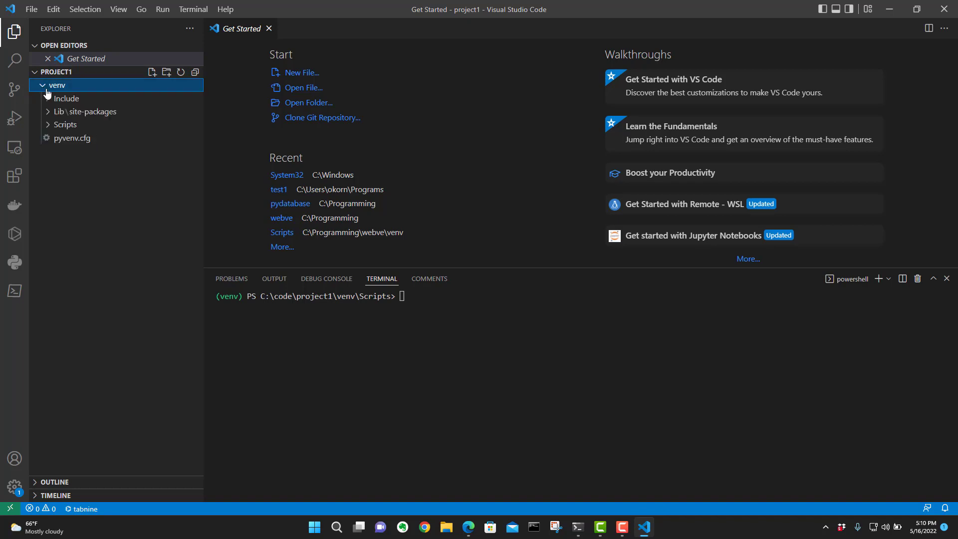
pyautogui.moveTo(81, 86)
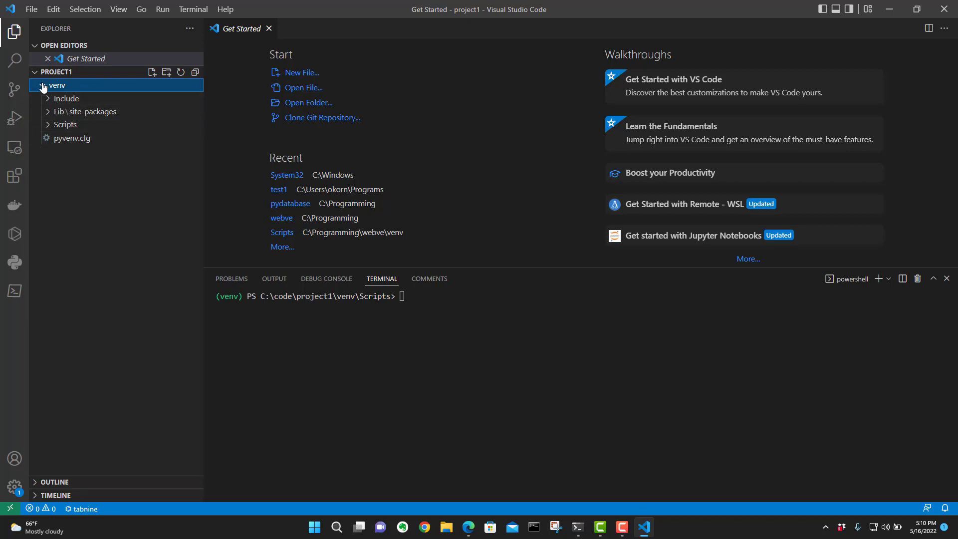
pyautogui.click(56, 86)
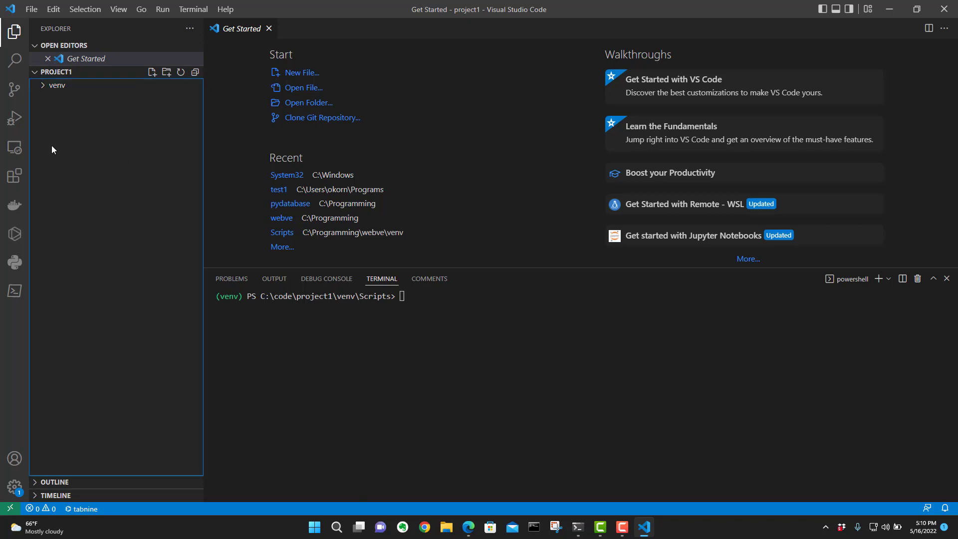
pyautogui.moveTo(109, 194)
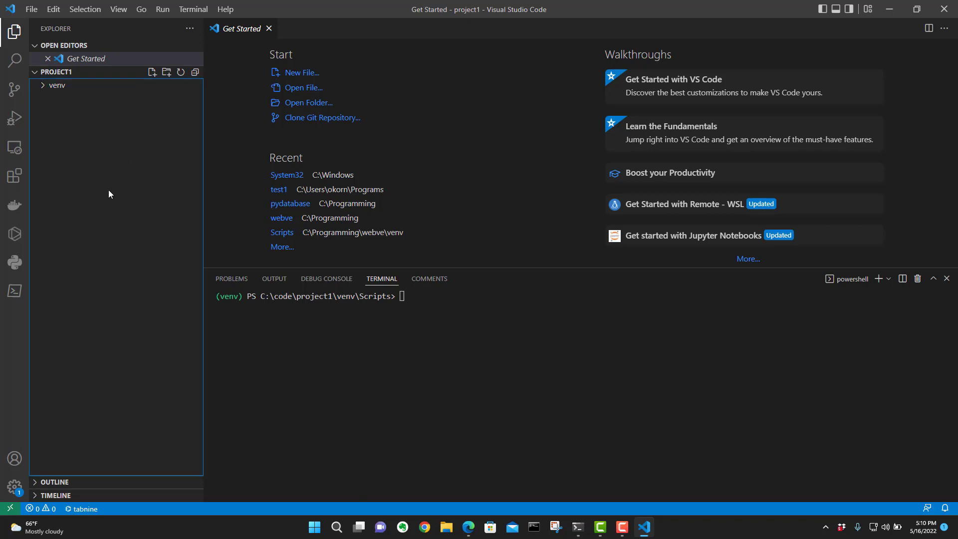
pyautogui.moveTo(154, 83)
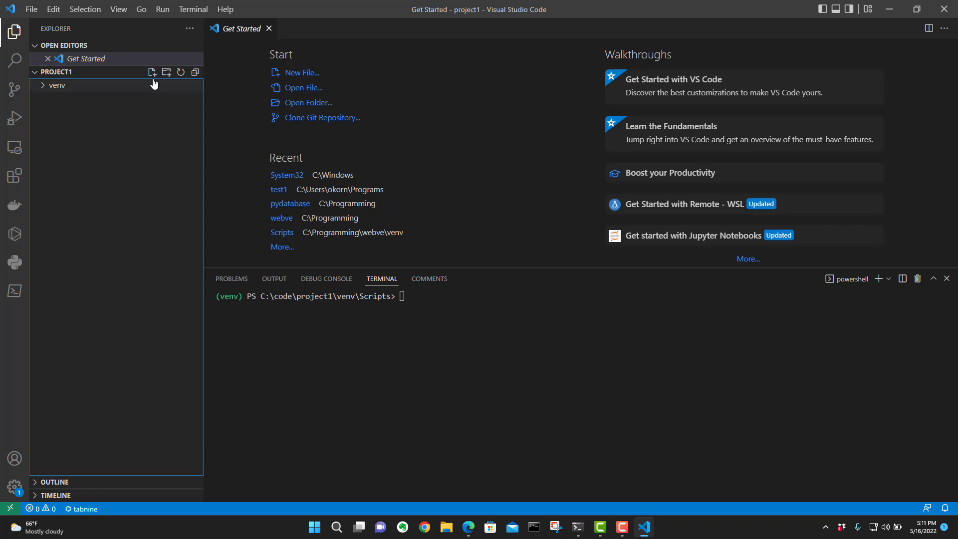
pyautogui.click(152, 72)
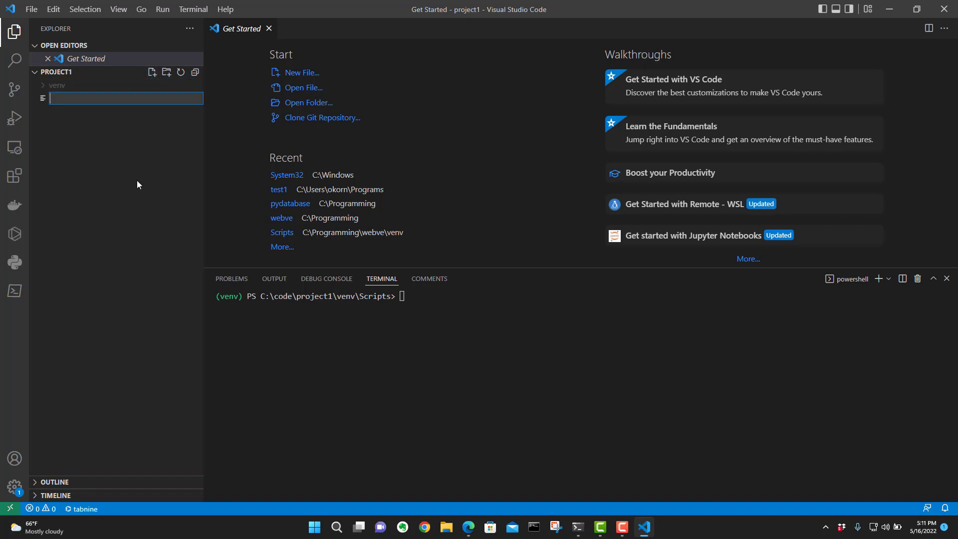
pyautogui.write('main.')
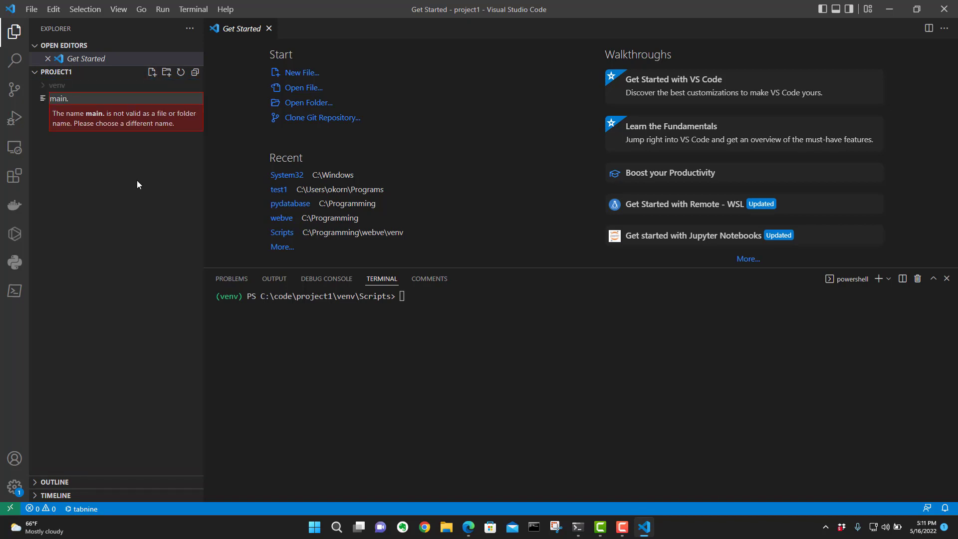